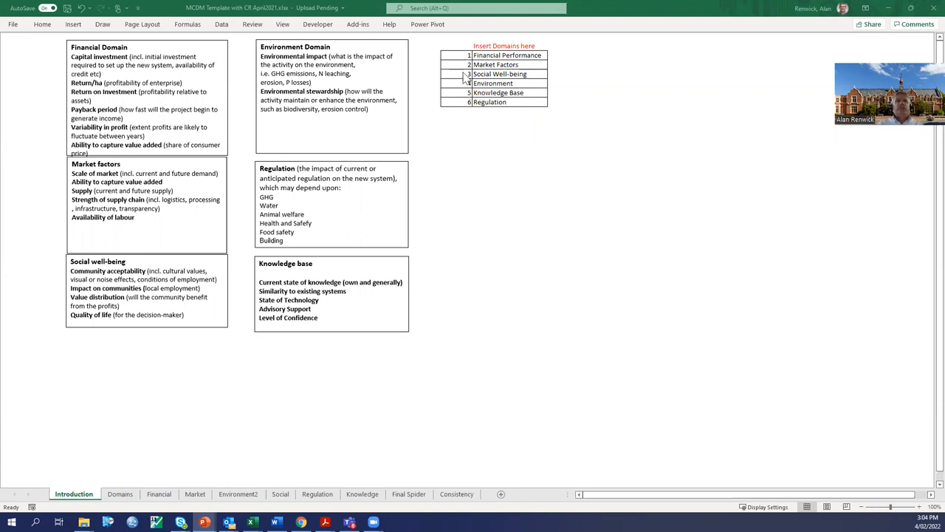
mouse_move(183, 144)
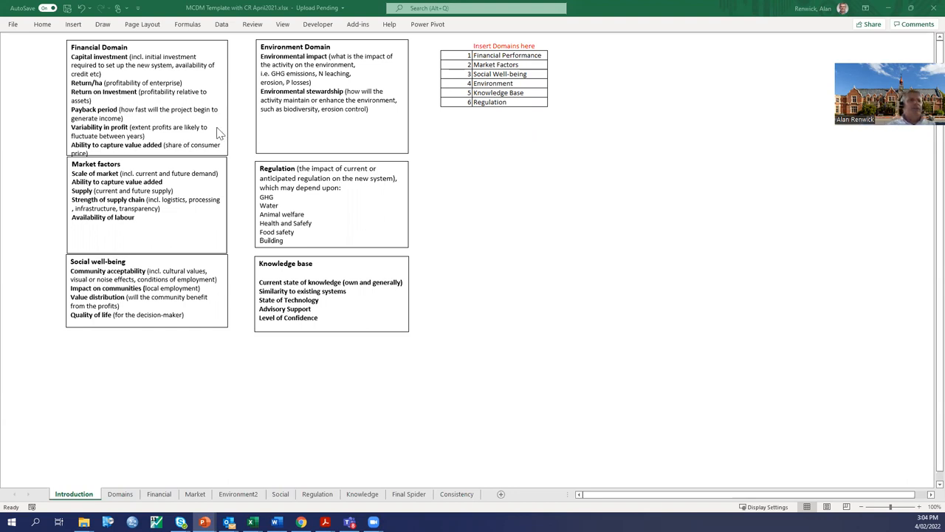
mouse_move(452, 491)
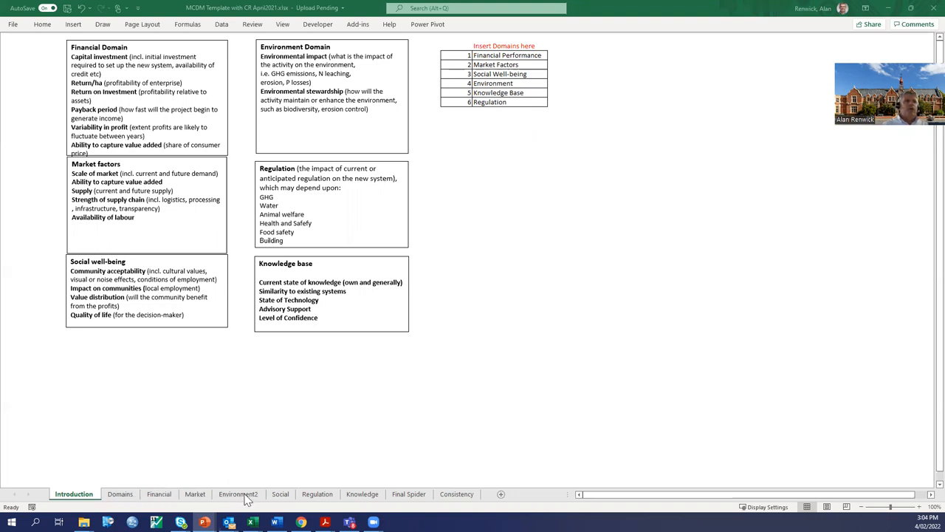
mouse_move(368, 501)
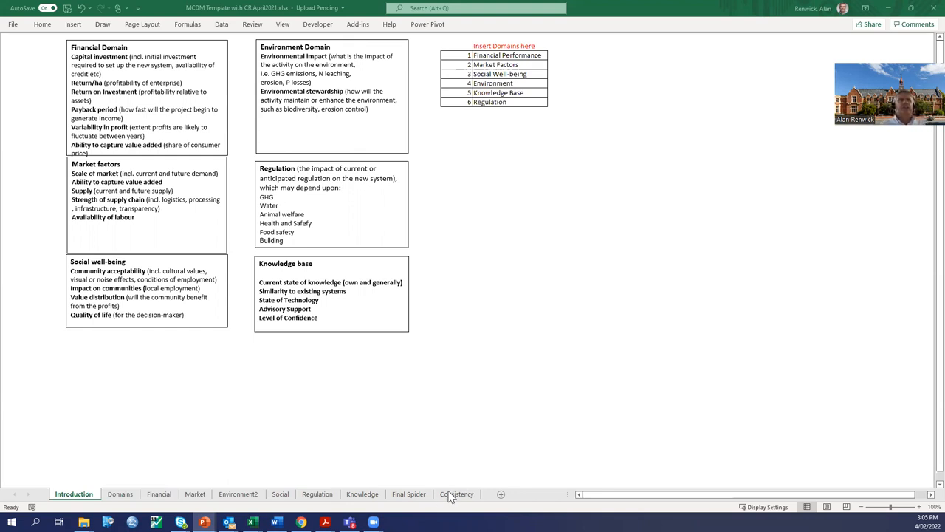
mouse_move(308, 437)
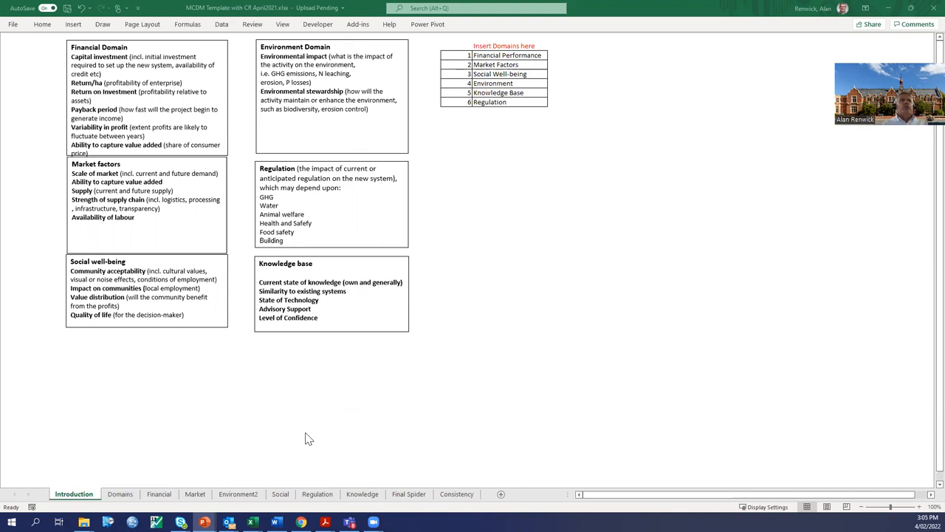
mouse_move(282, 293)
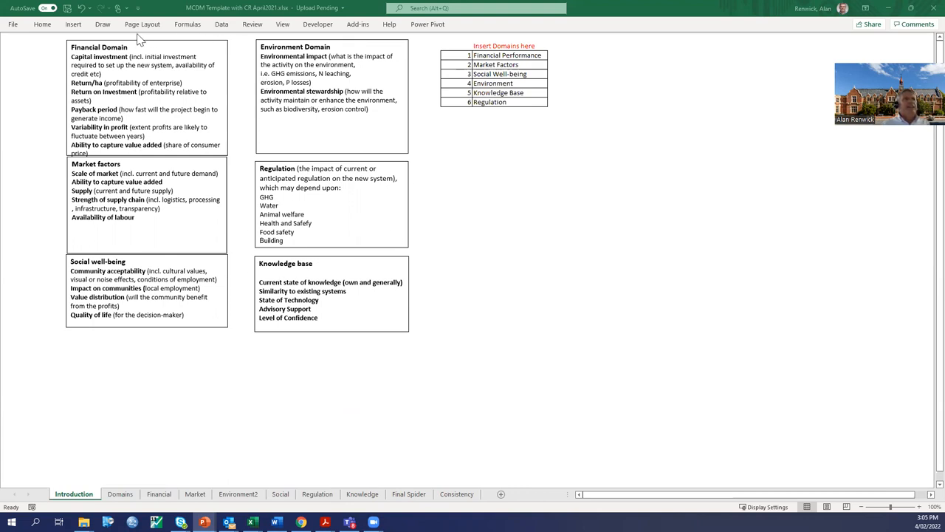
mouse_move(541, 254)
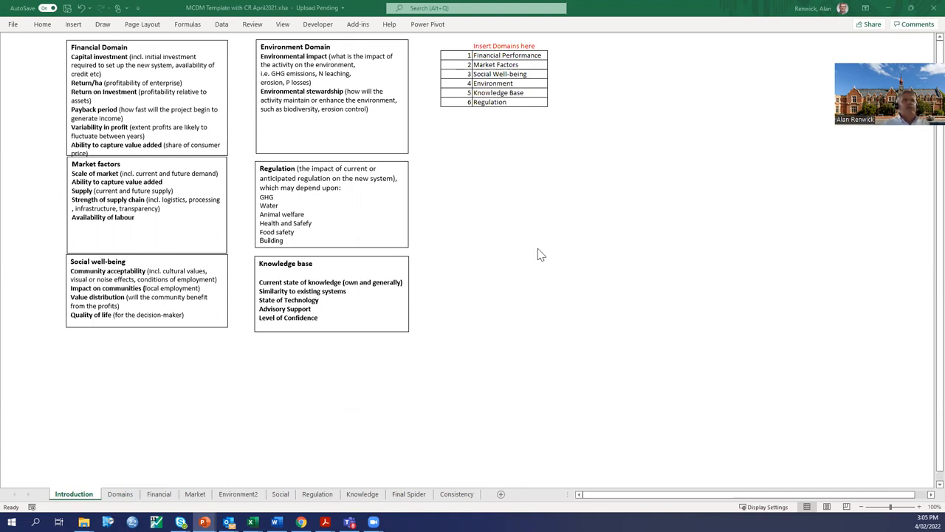
mouse_move(53, 41)
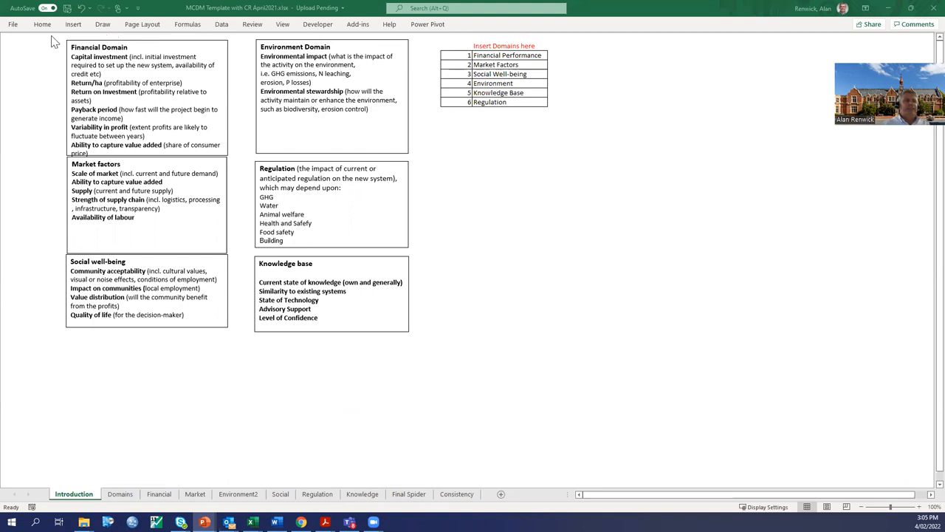
mouse_move(65, 48)
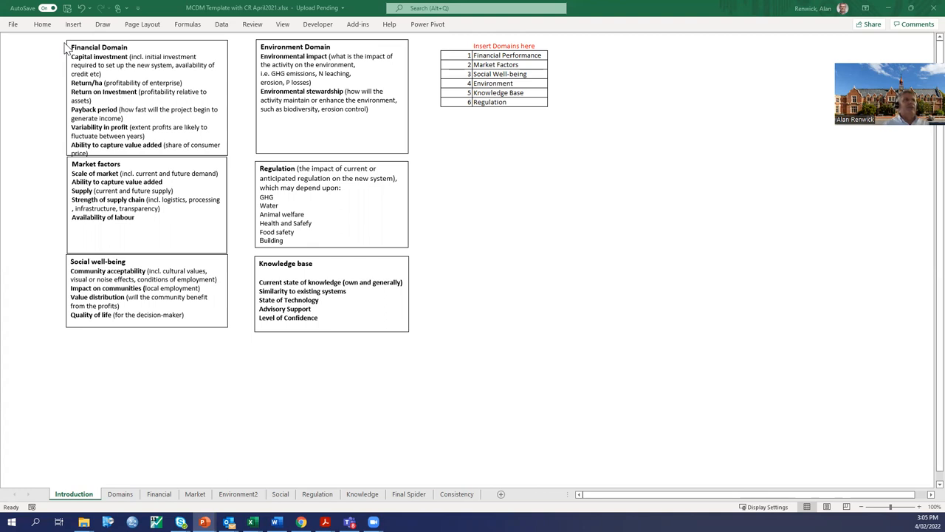
mouse_move(121, 56)
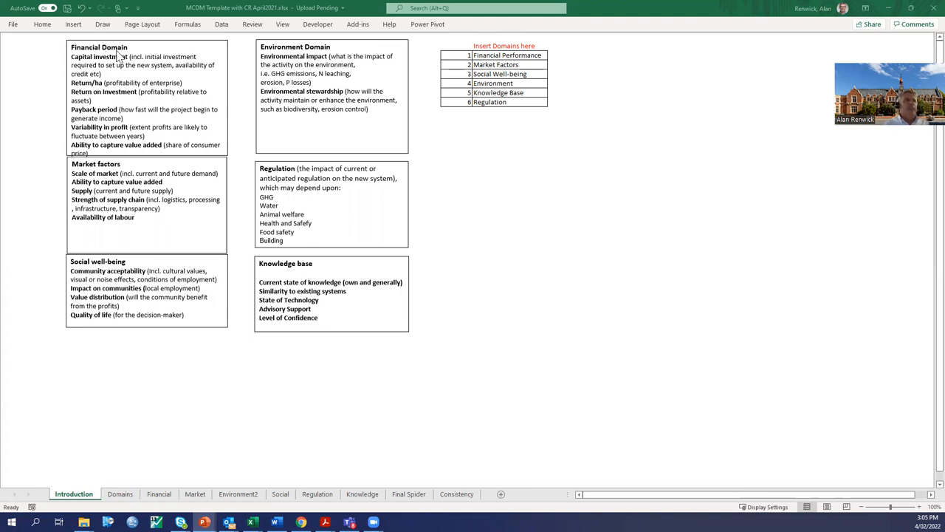
mouse_move(96, 145)
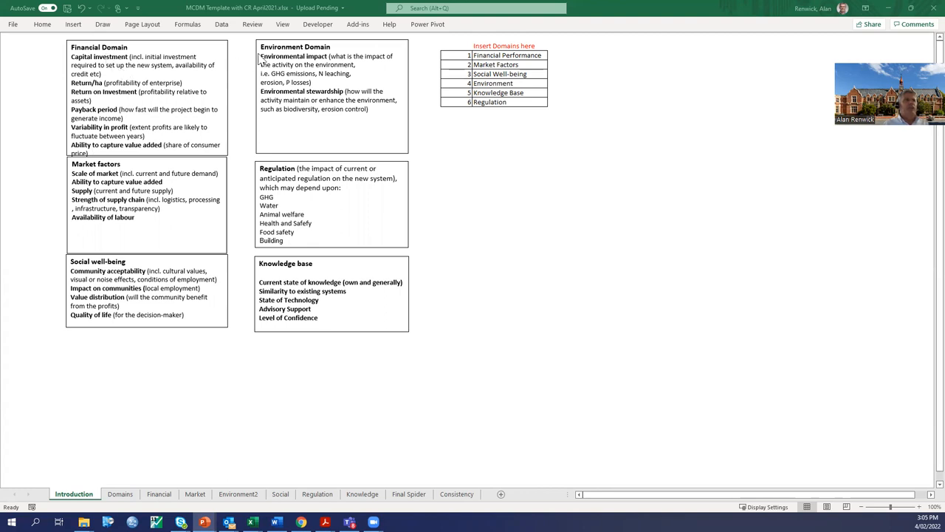
mouse_move(101, 262)
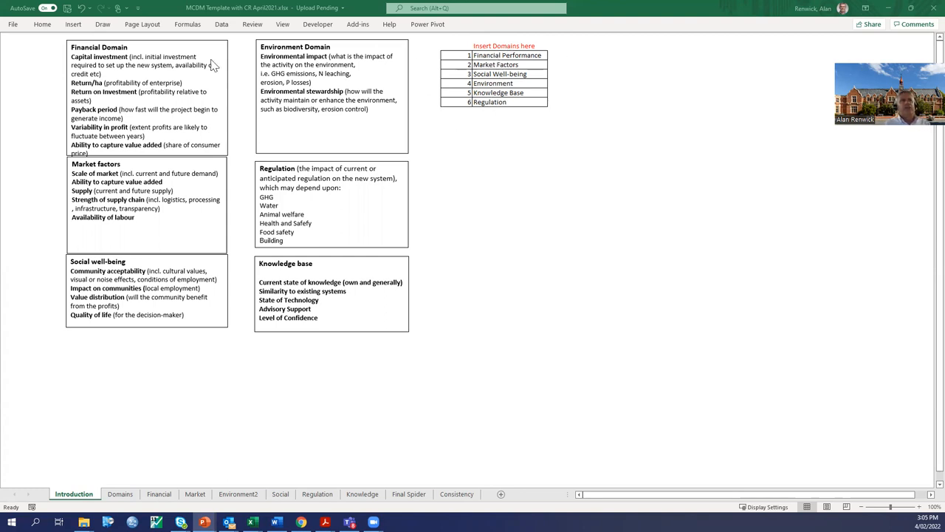
mouse_move(453, 68)
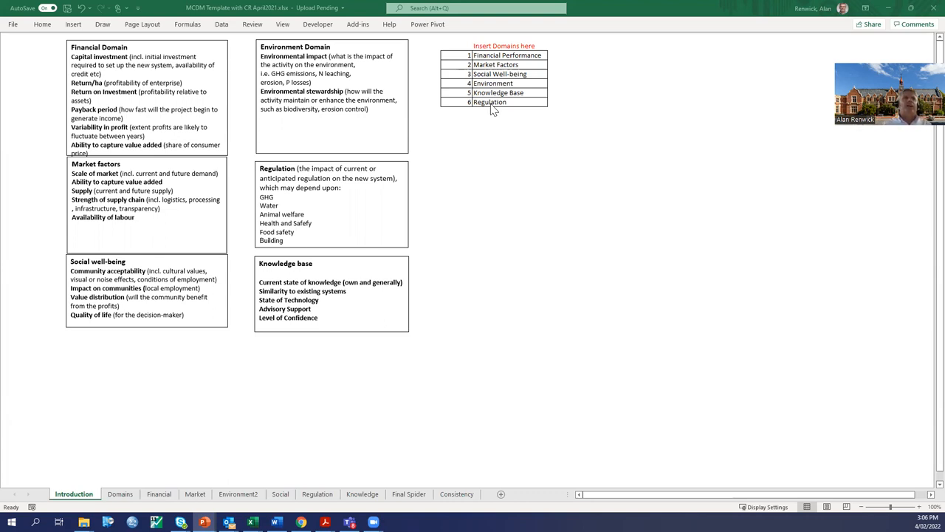
mouse_move(486, 121)
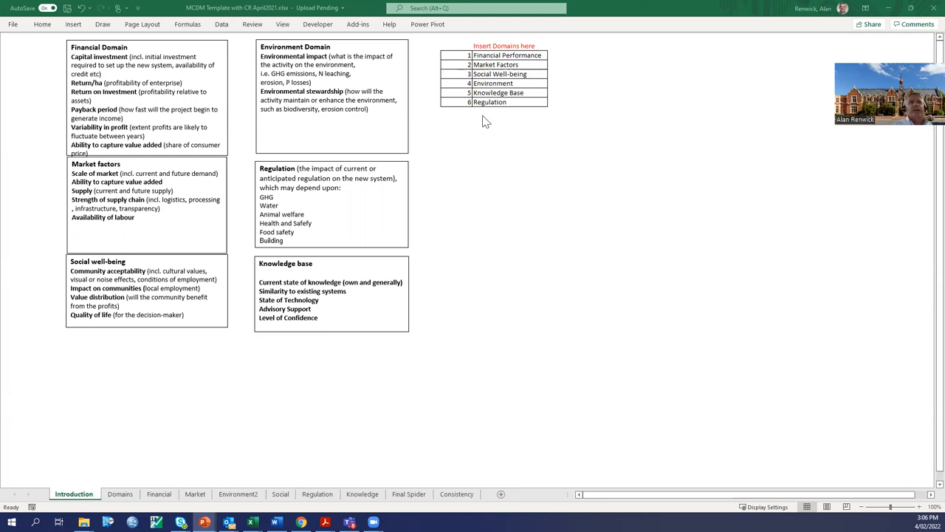
mouse_move(88, 493)
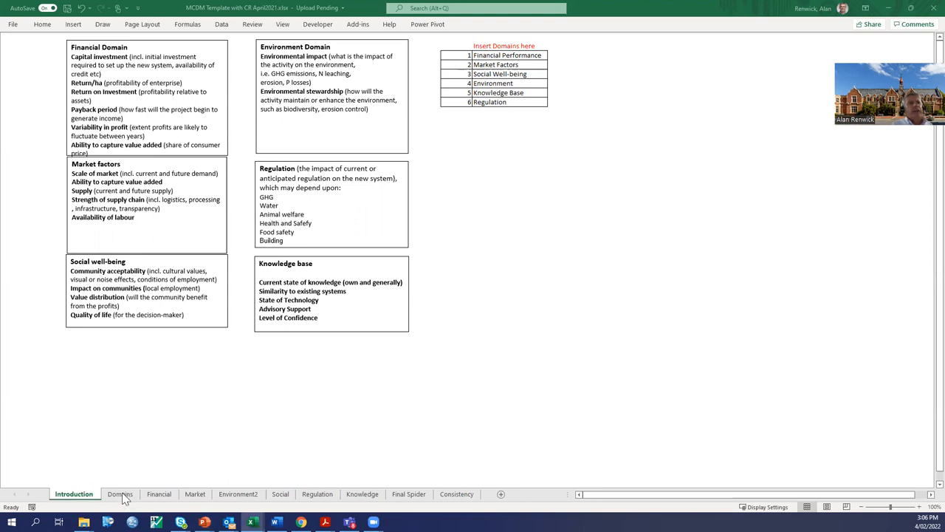
- Show the Domains sheet with fifteen pairwise domain comparisons beside the 1–9 importance scale
left_click(120, 494)
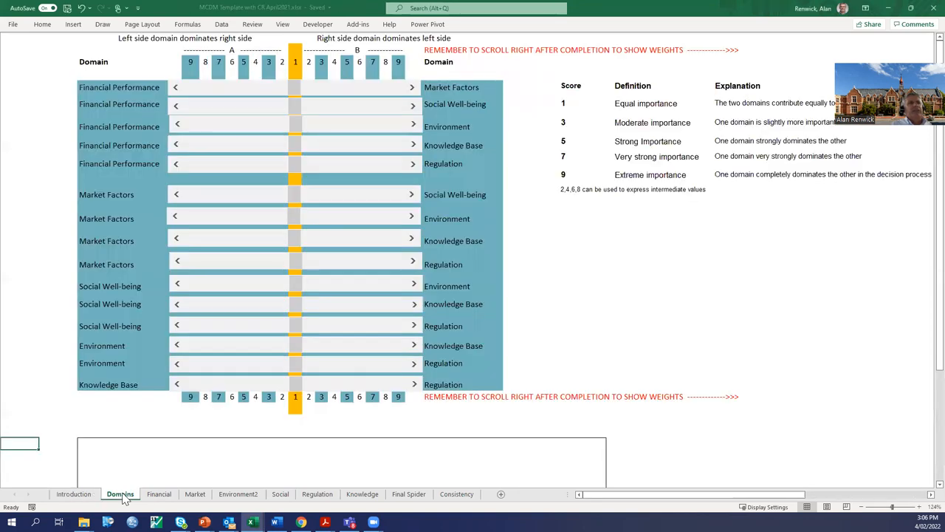
mouse_move(614, 236)
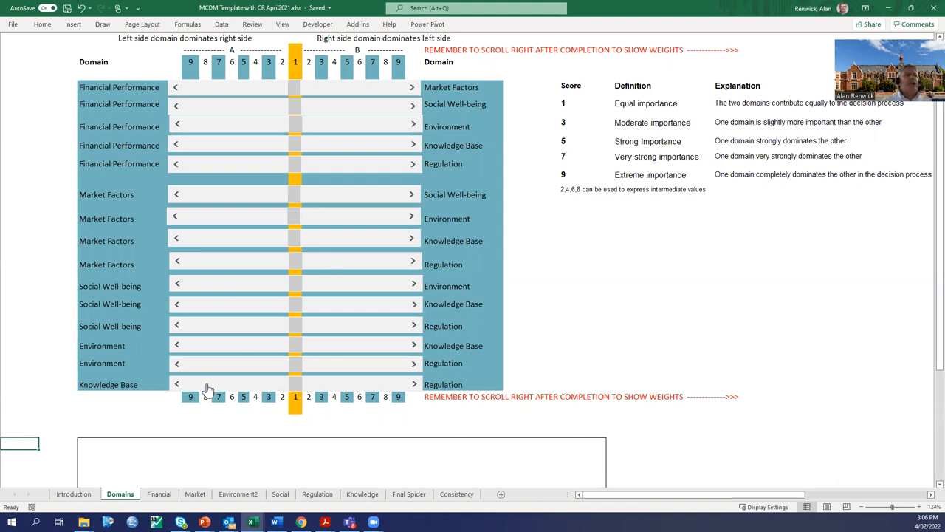
- Return to the Introduction sheet with the six domain descriptions and numbered list
left_click(73, 494)
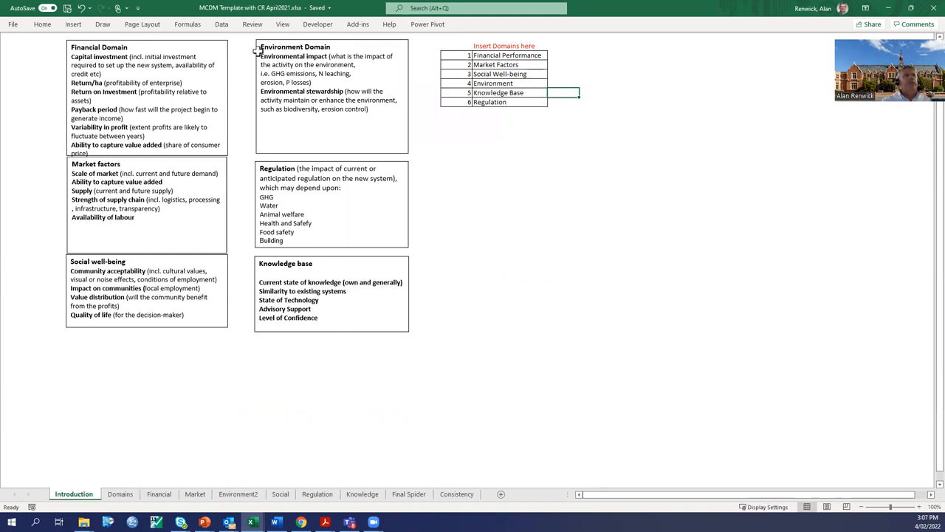
mouse_move(282, 337)
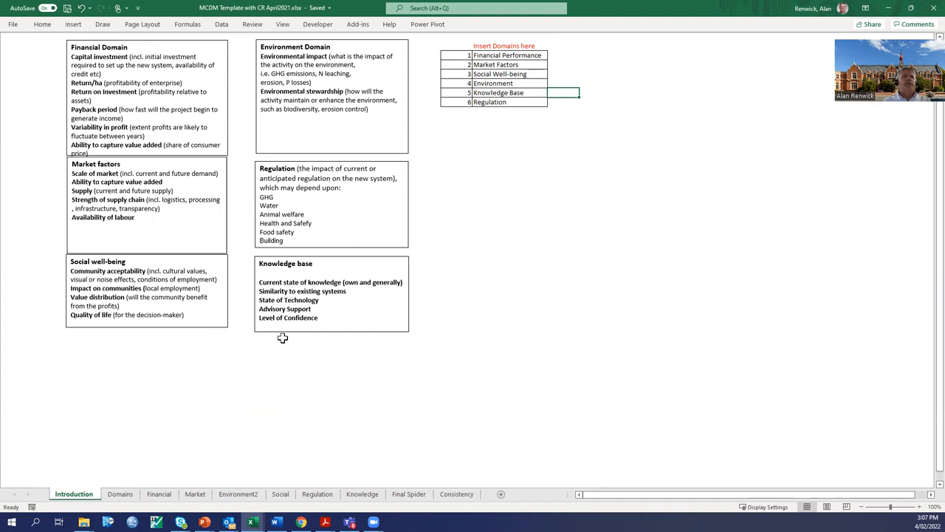
mouse_move(228, 239)
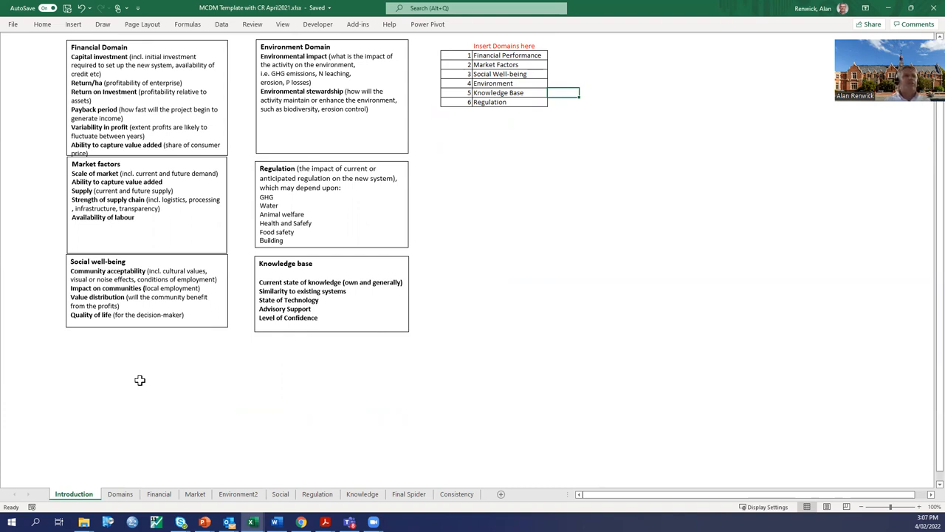
- Switch back to the Domains sheet, with all fifteen domain-pair sliders still unset
left_click(119, 493)
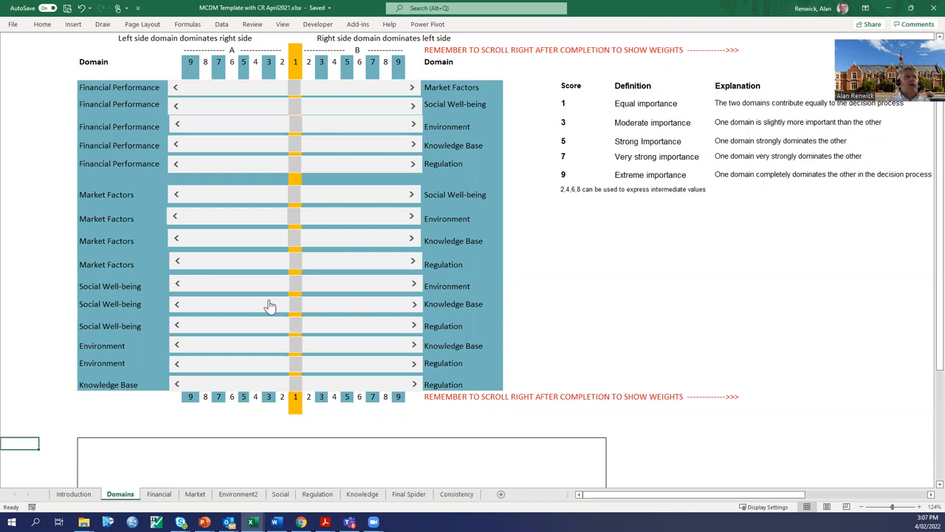
mouse_move(273, 98)
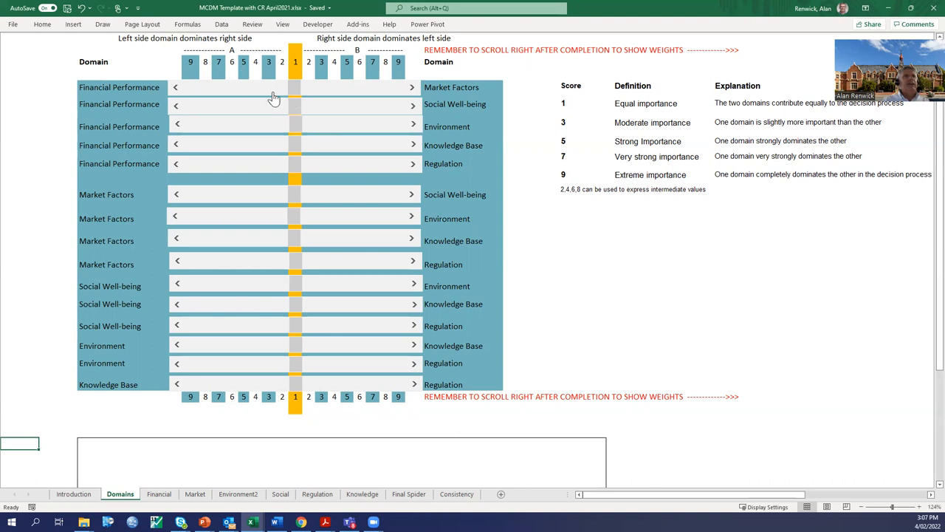
mouse_move(559, 101)
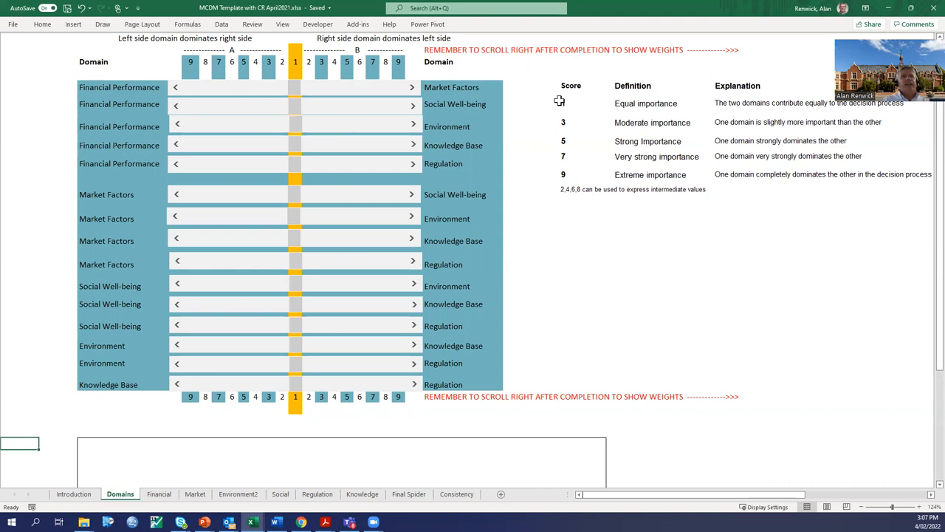
mouse_move(571, 113)
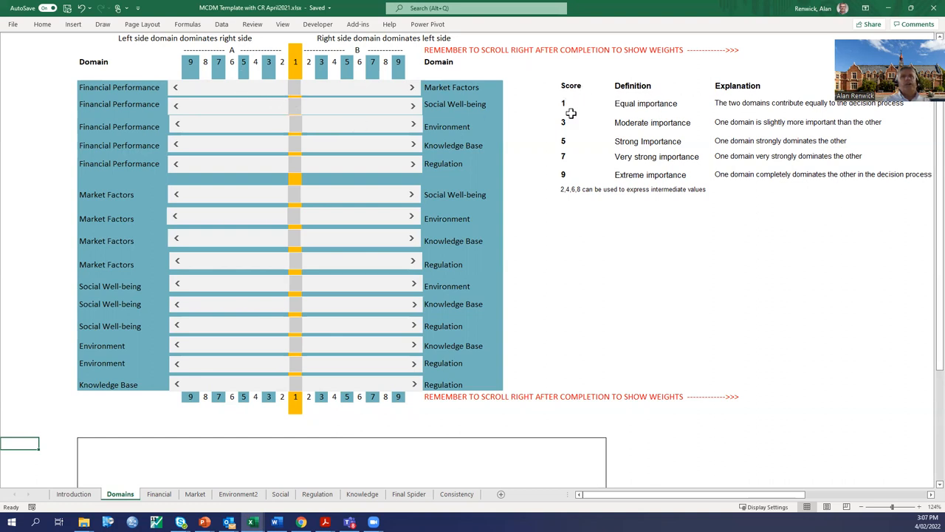
mouse_move(591, 111)
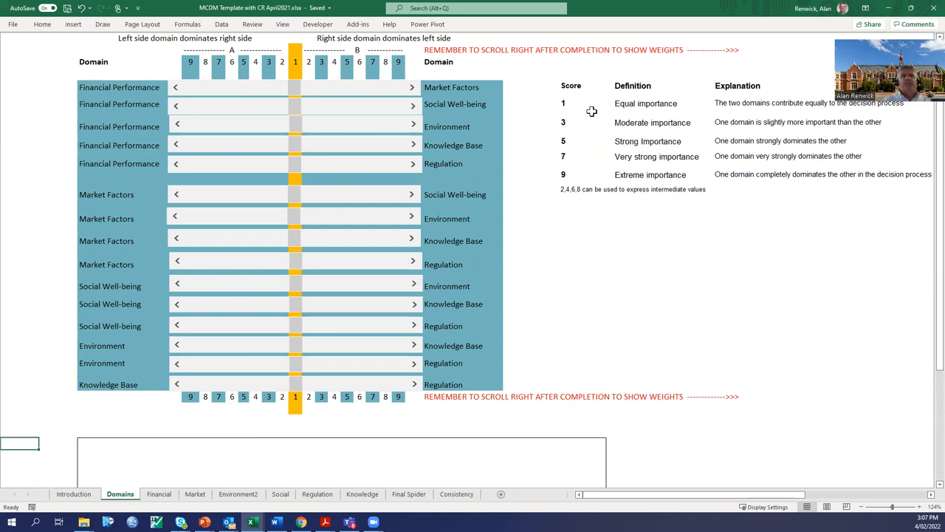
mouse_move(342, 111)
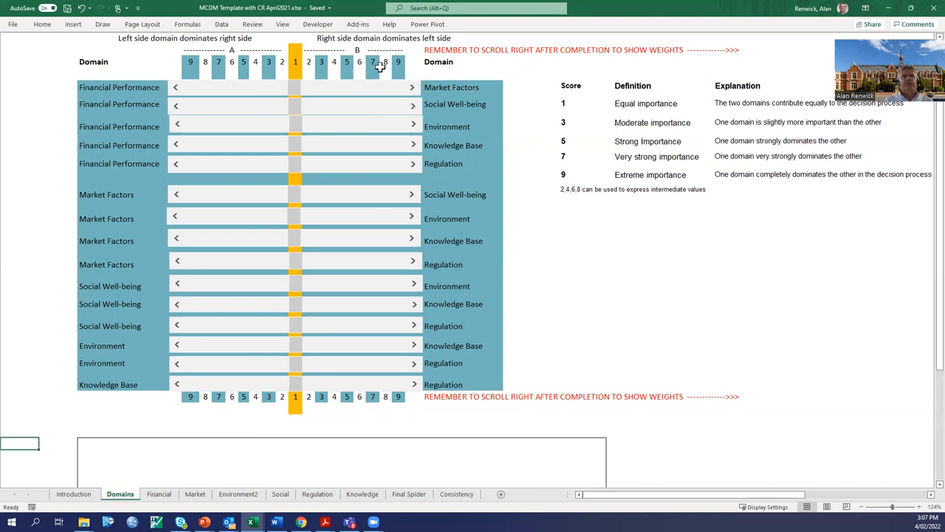
mouse_move(399, 91)
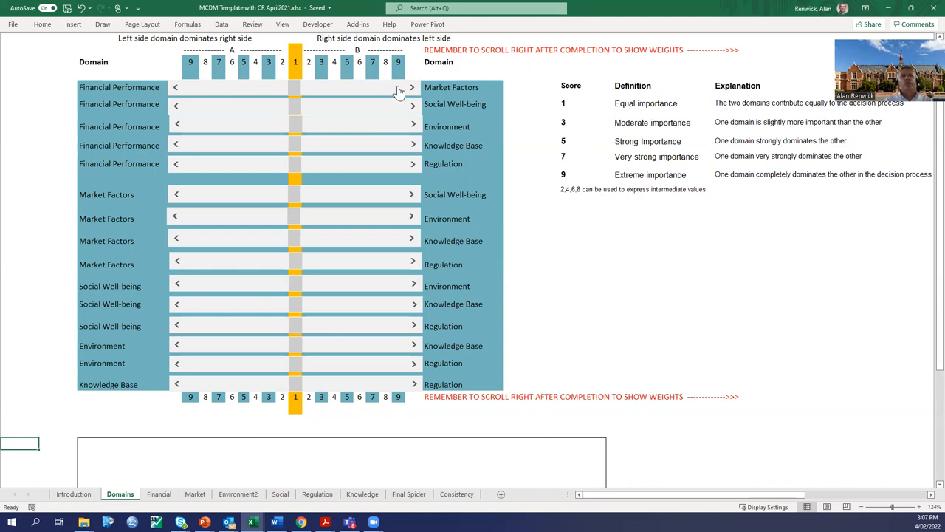
mouse_move(415, 102)
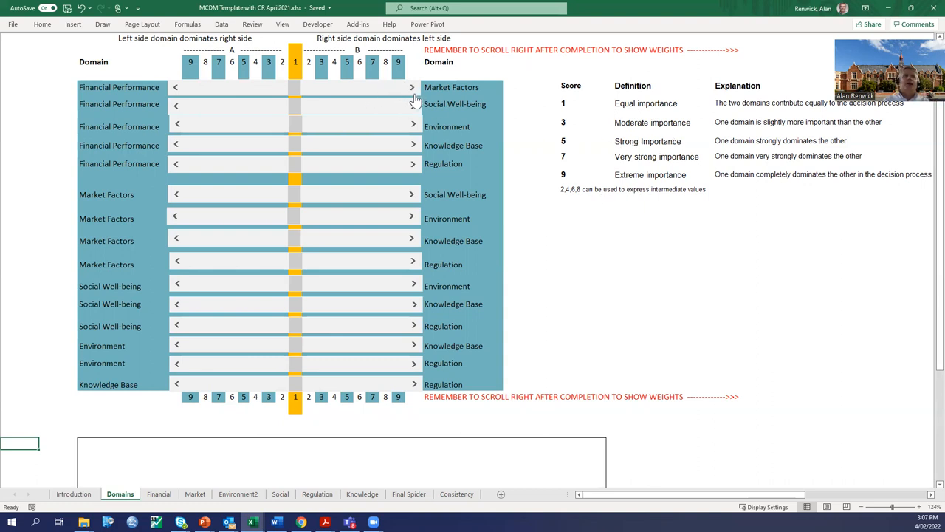
mouse_move(412, 99)
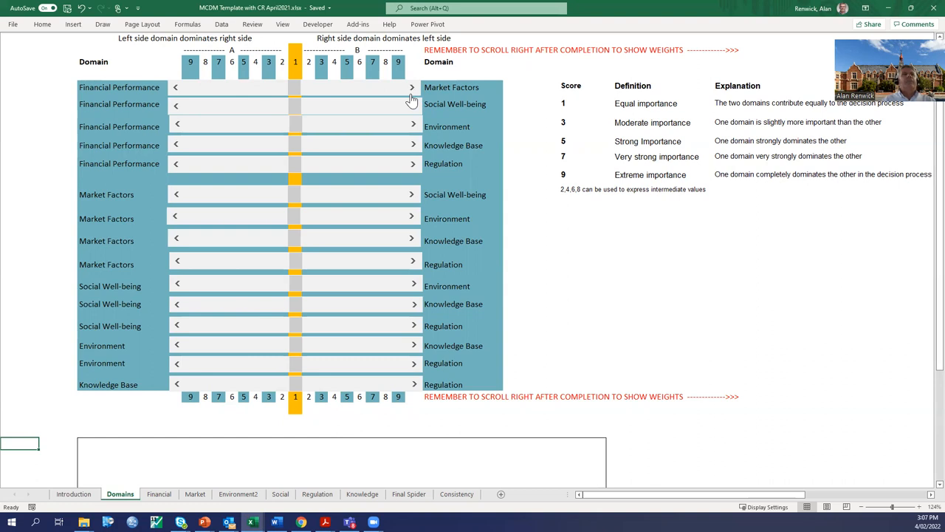
mouse_move(279, 66)
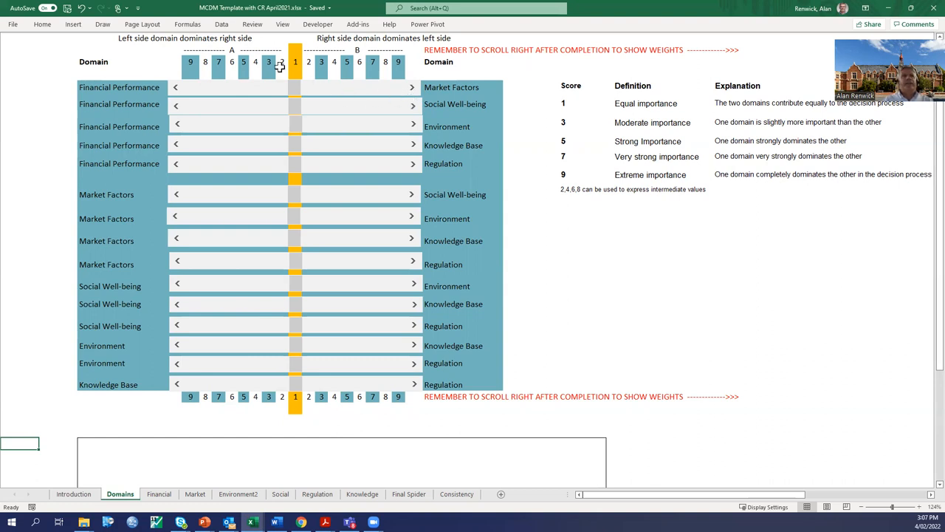
mouse_move(296, 93)
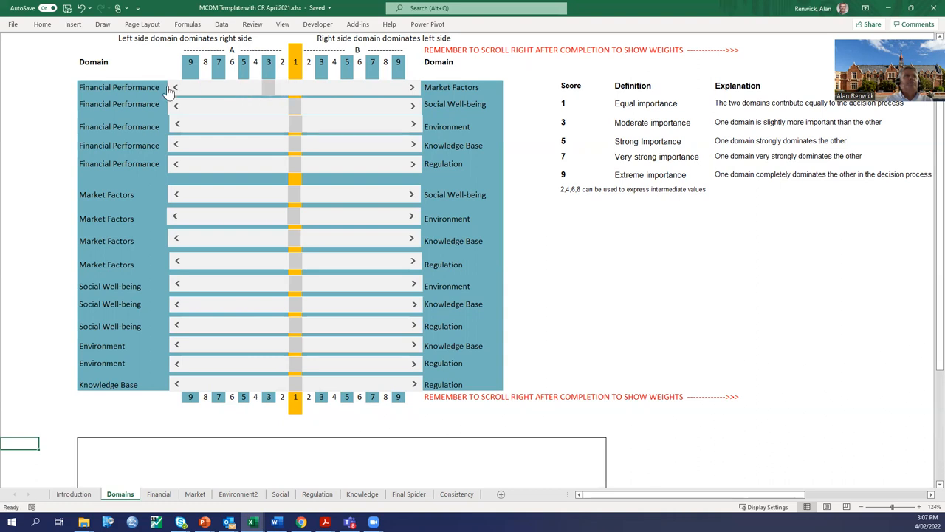
mouse_move(161, 50)
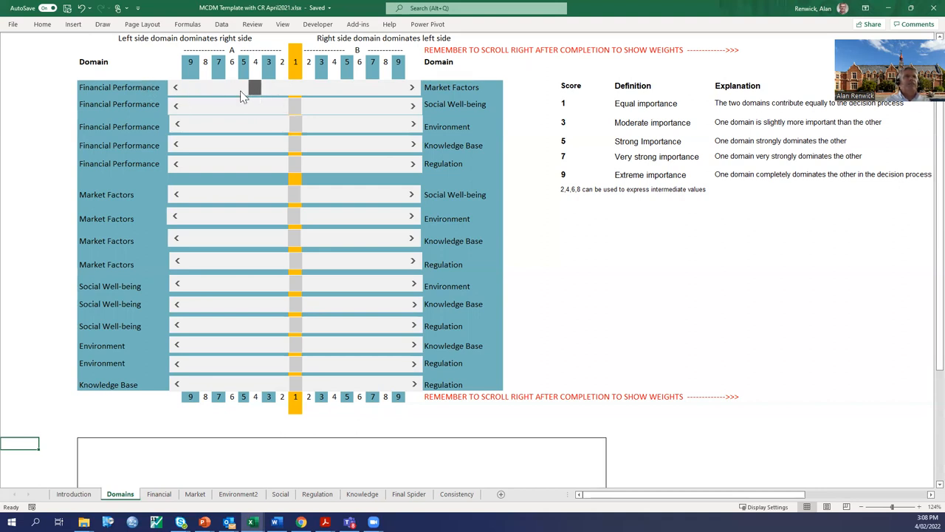
mouse_move(493, 112)
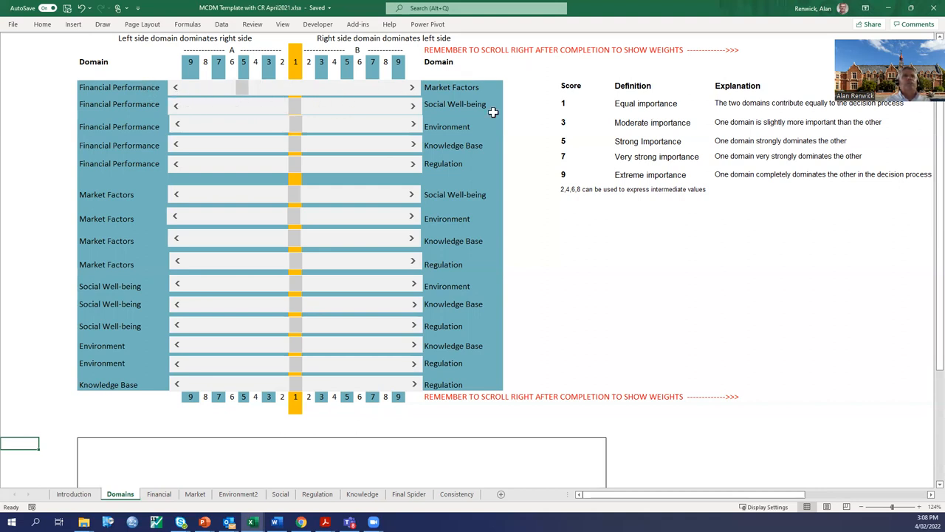
mouse_move(175, 96)
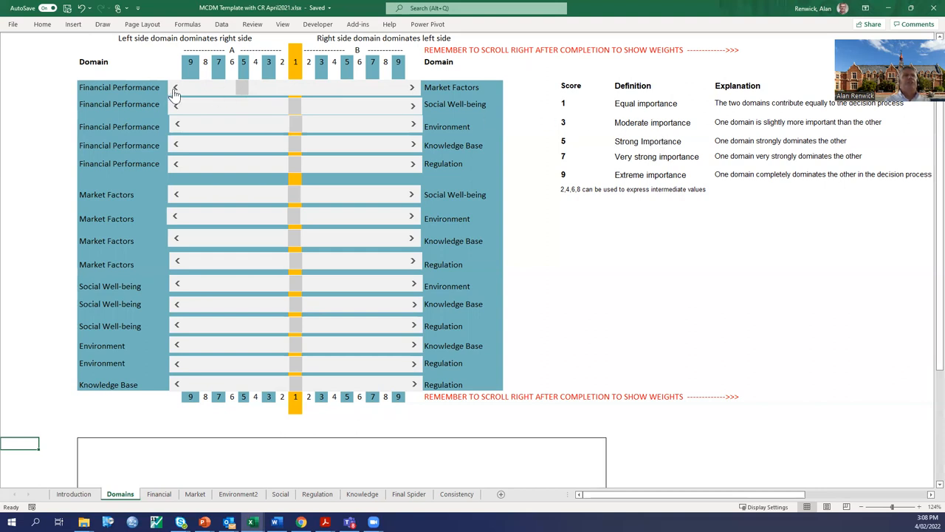
mouse_move(370, 112)
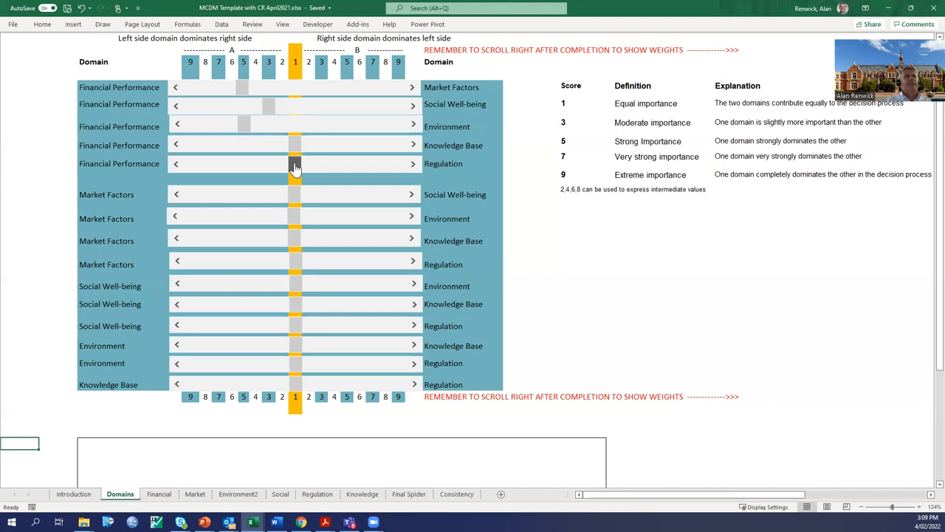
- Rate Financial Performance very strongly over Regulation with its slider
left_click_drag(295, 164, 229, 164)
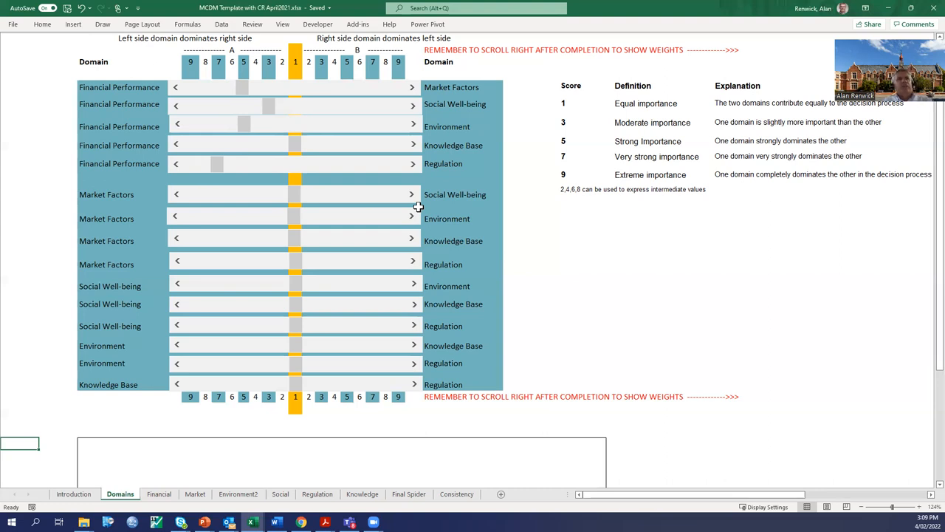
mouse_move(384, 205)
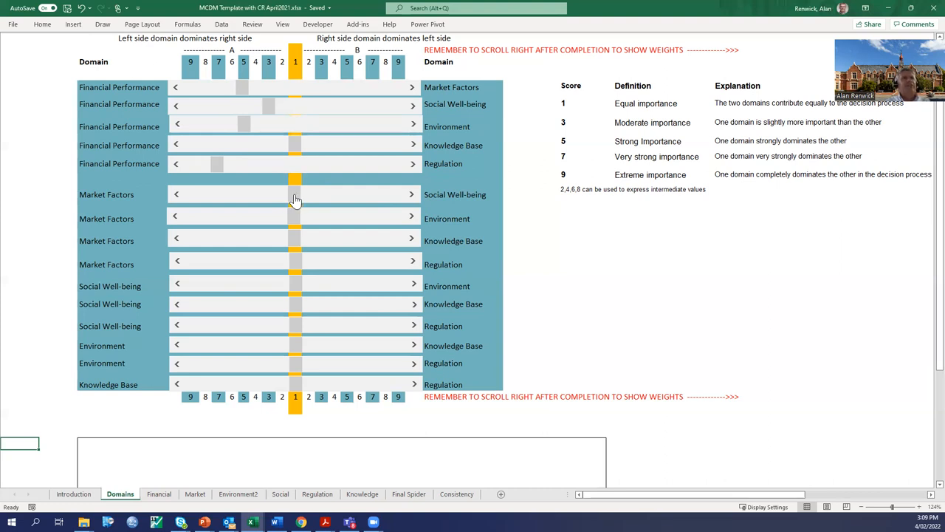
mouse_move(266, 202)
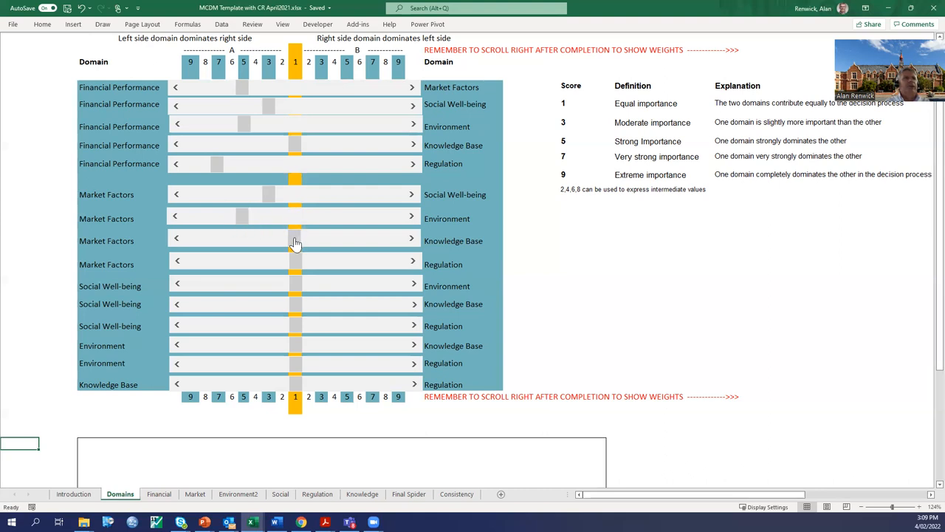
mouse_move(295, 264)
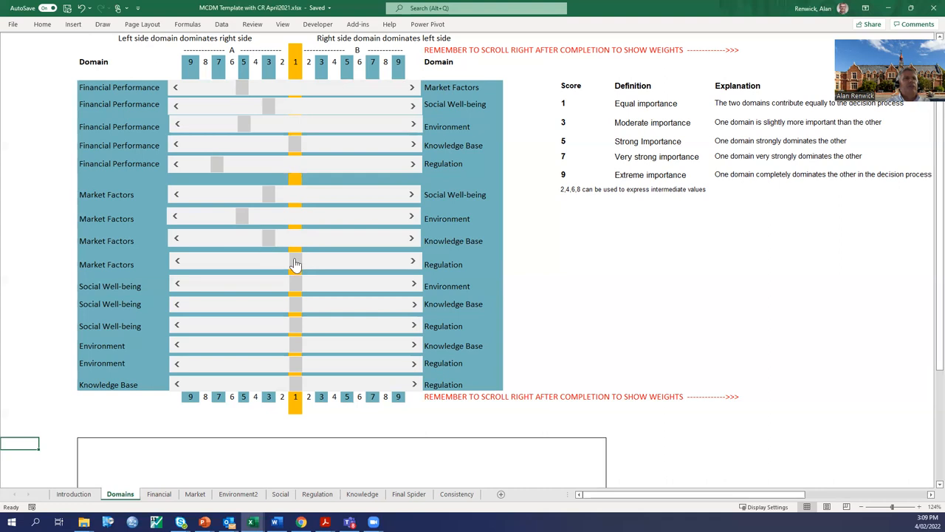
mouse_move(227, 268)
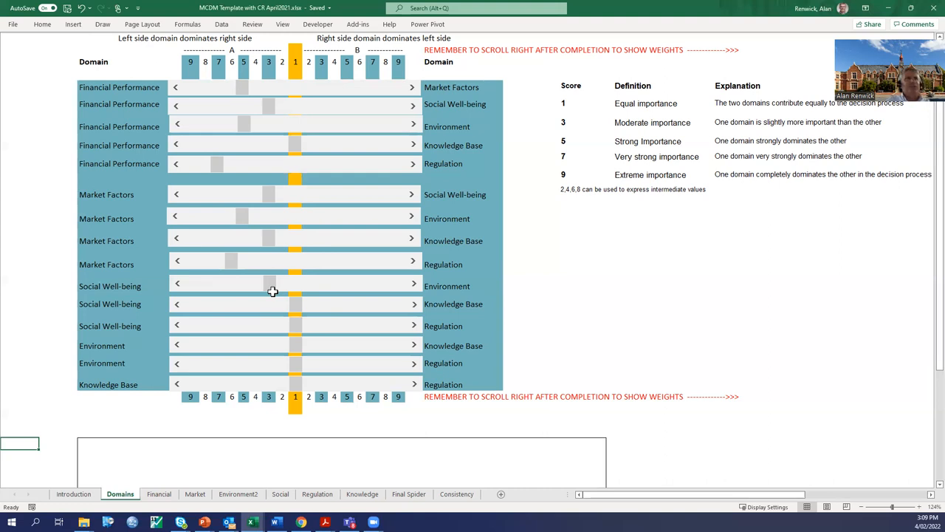
mouse_move(293, 309)
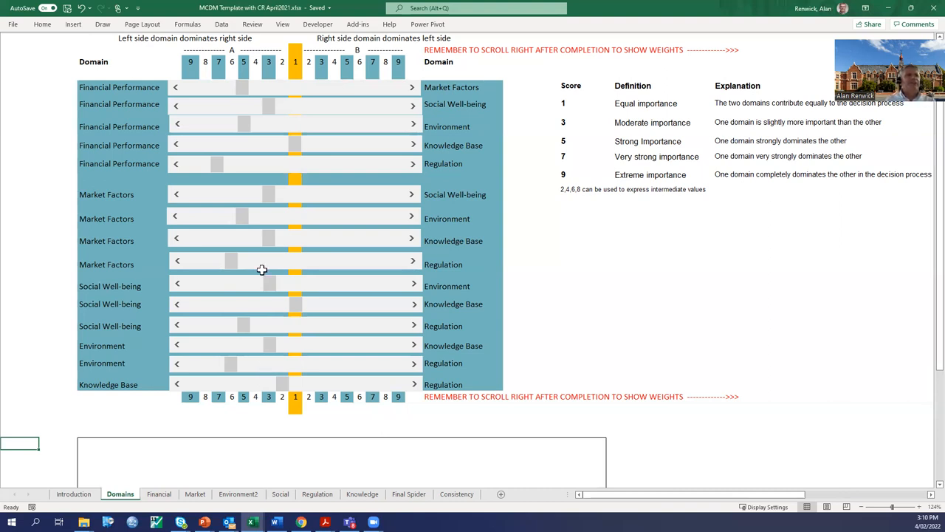
mouse_move(252, 337)
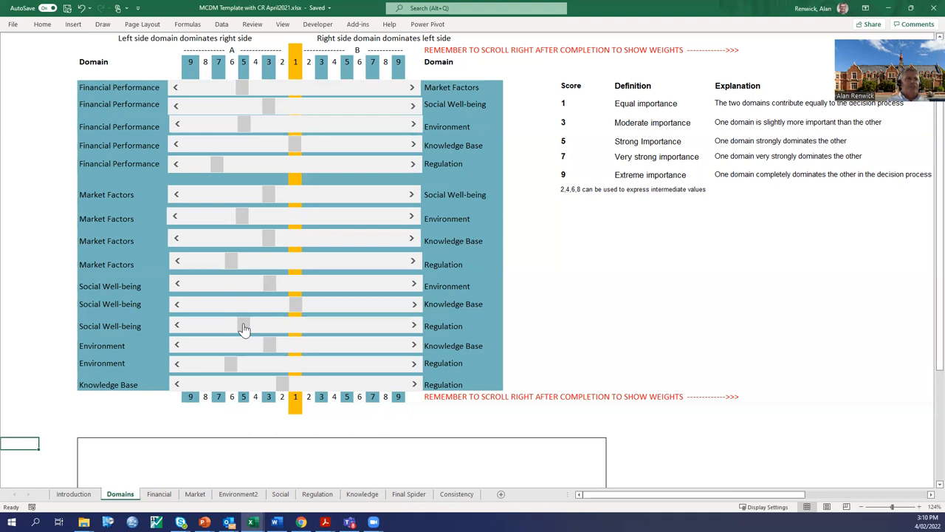
mouse_move(736, 502)
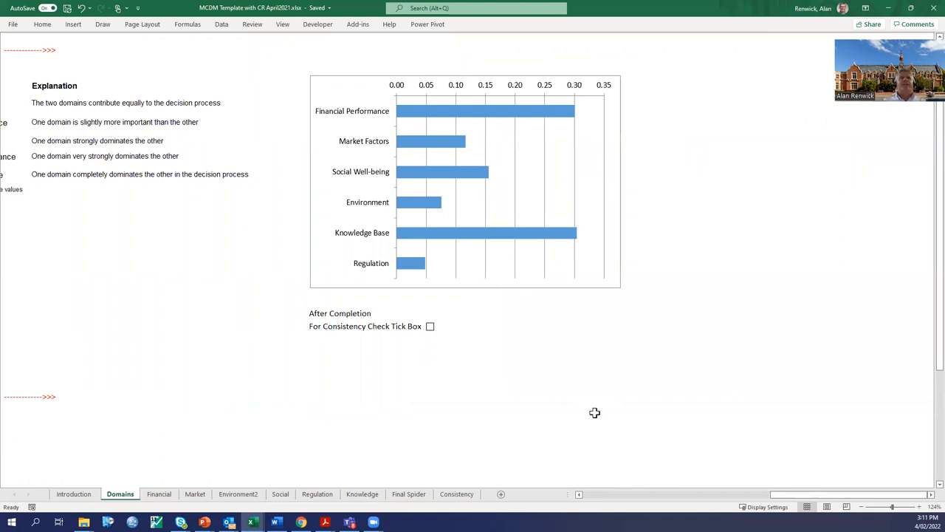
mouse_move(776, 237)
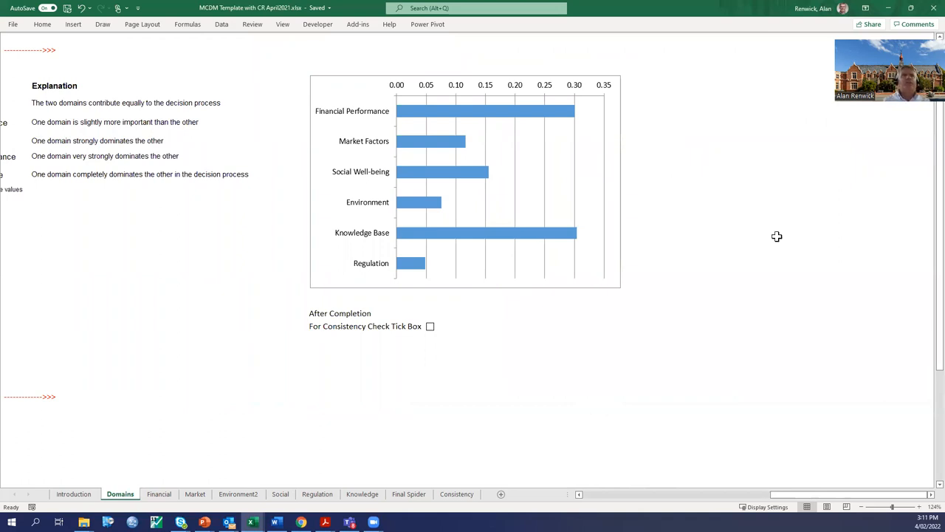
mouse_move(434, 211)
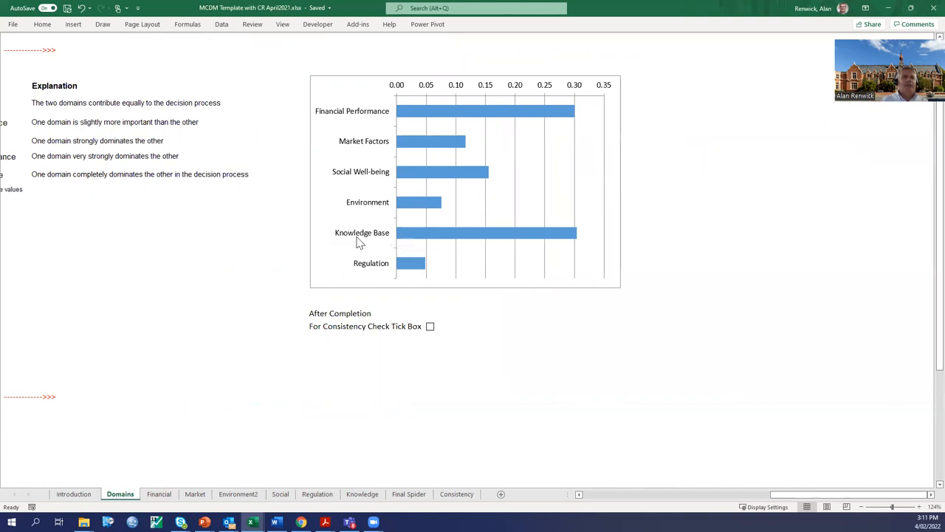
mouse_move(584, 244)
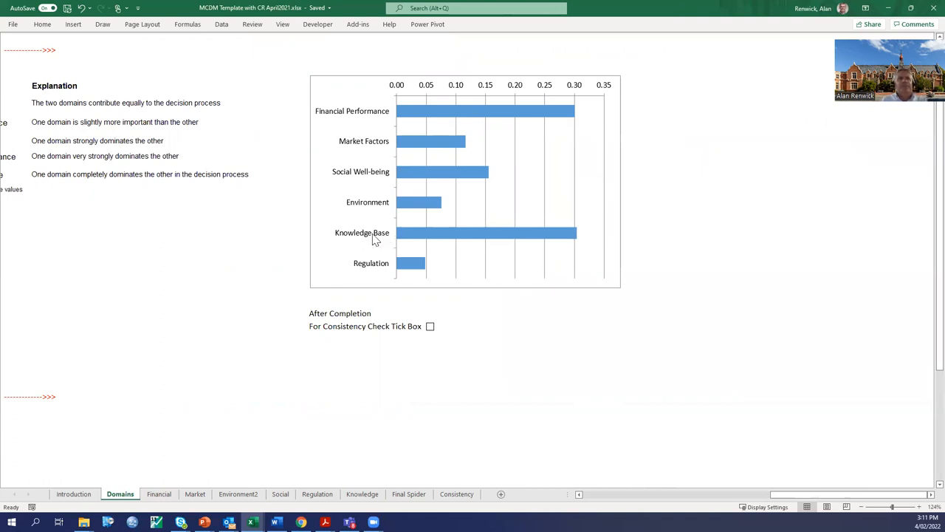
mouse_move(579, 231)
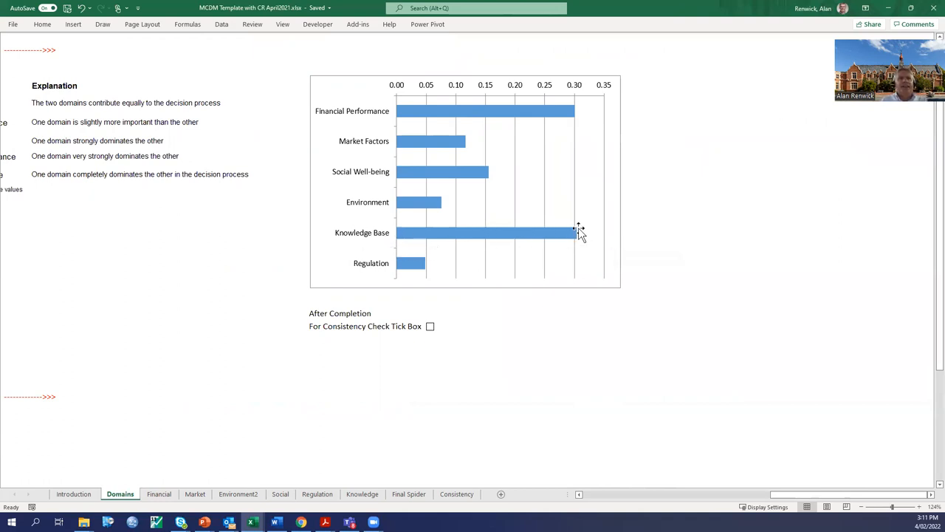
mouse_move(579, 232)
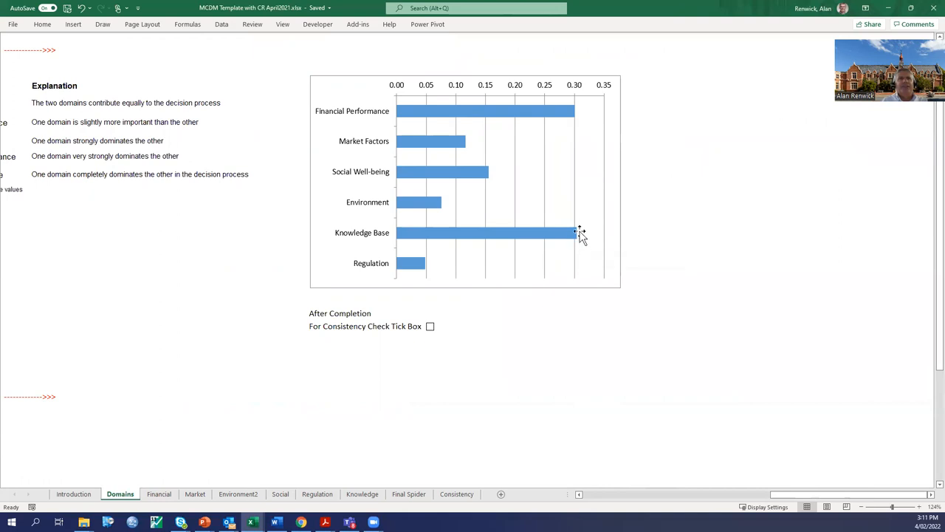
mouse_move(569, 238)
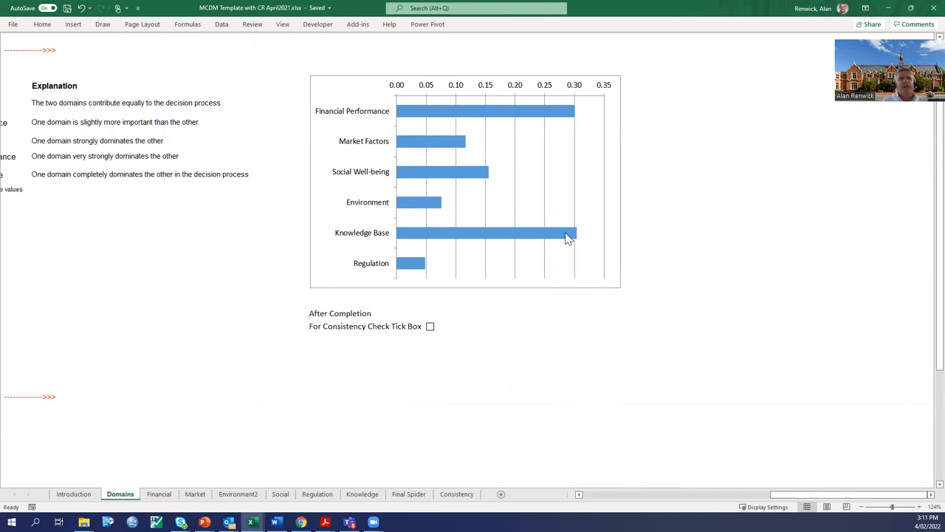
mouse_move(353, 122)
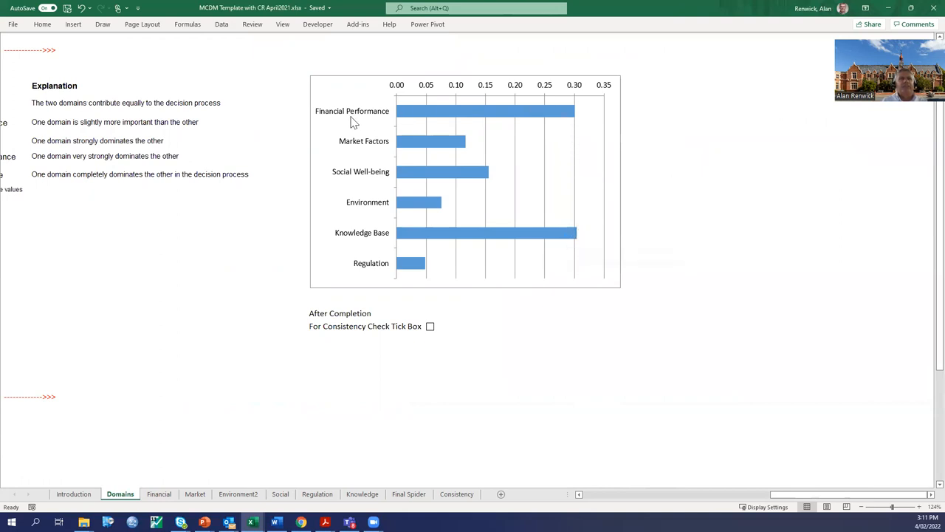
mouse_move(402, 109)
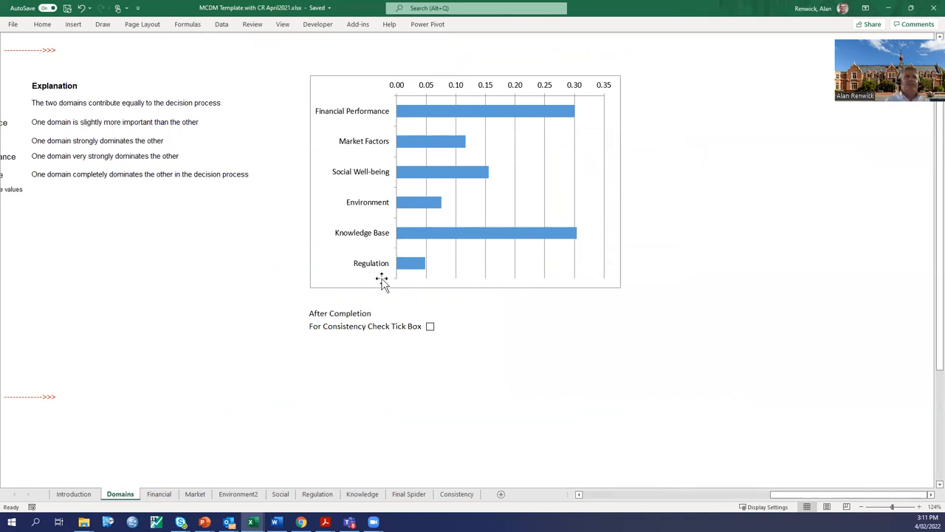
mouse_move(398, 284)
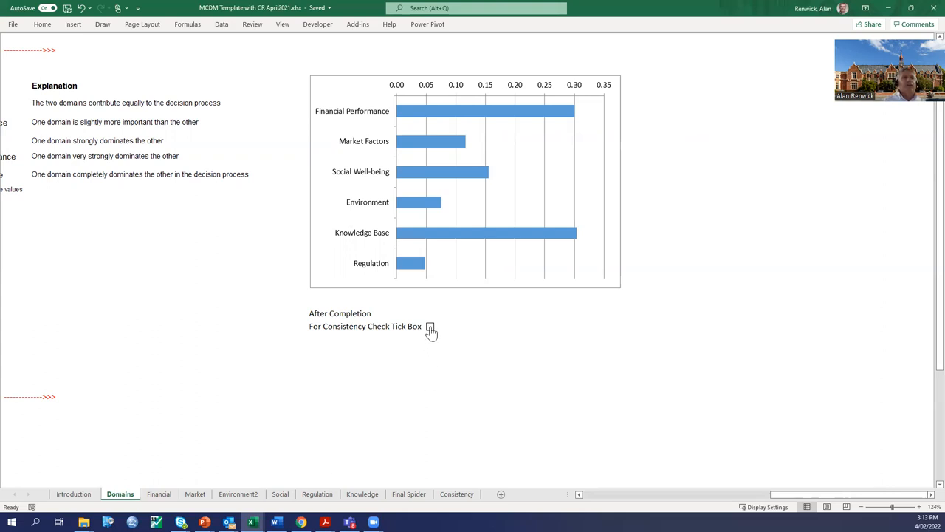
- Tick the consistency check for the domain ratings and scroll back to the sliders
left_click(430, 325)
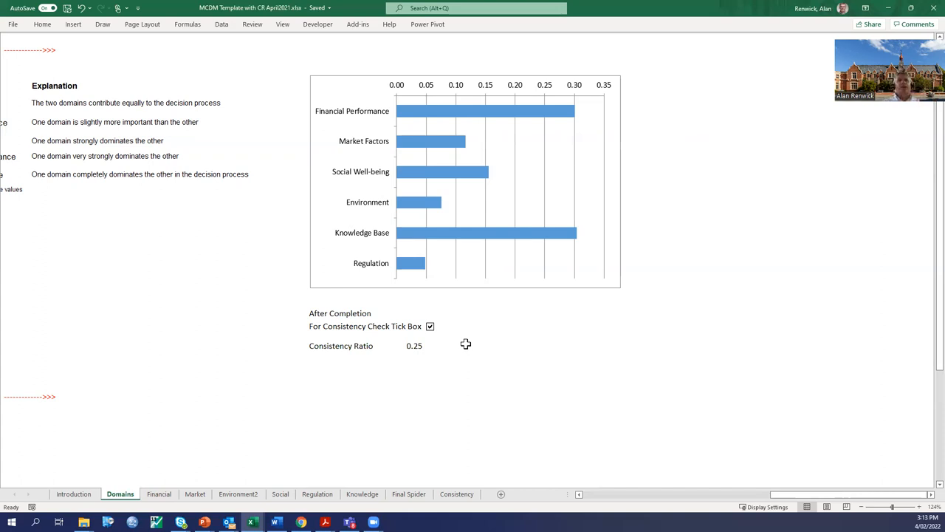
mouse_move(399, 330)
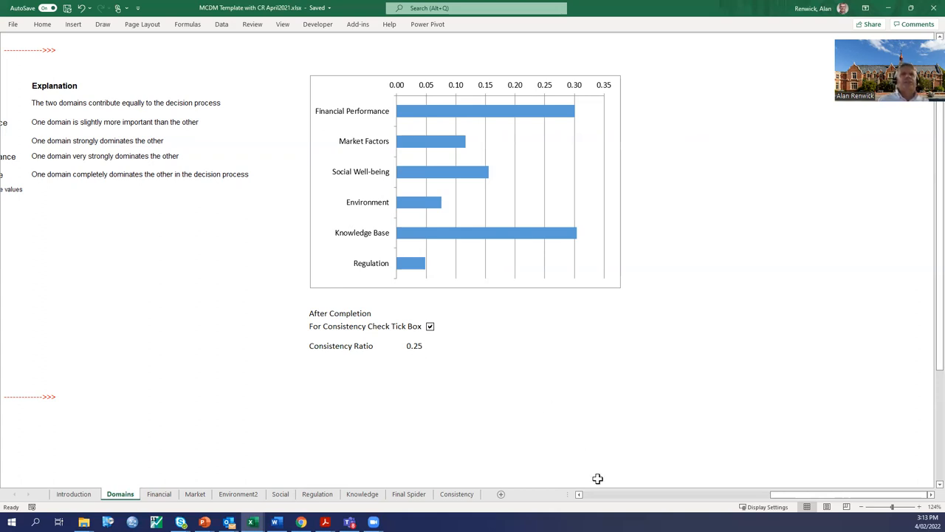
scroll("left", 3)
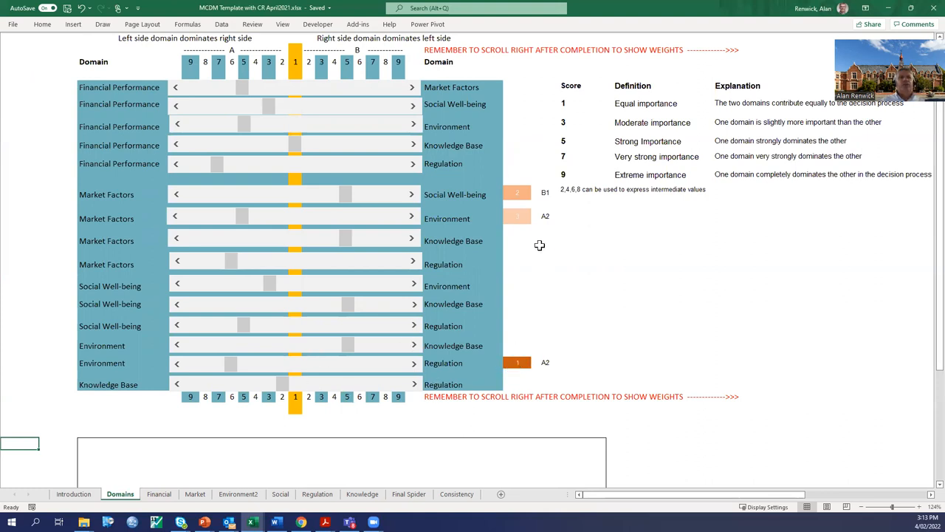
mouse_move(533, 189)
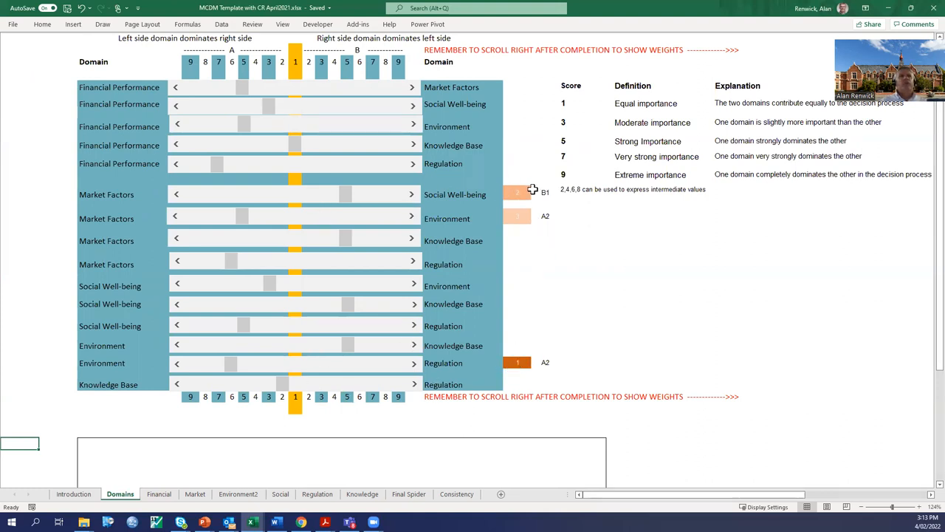
mouse_move(372, 204)
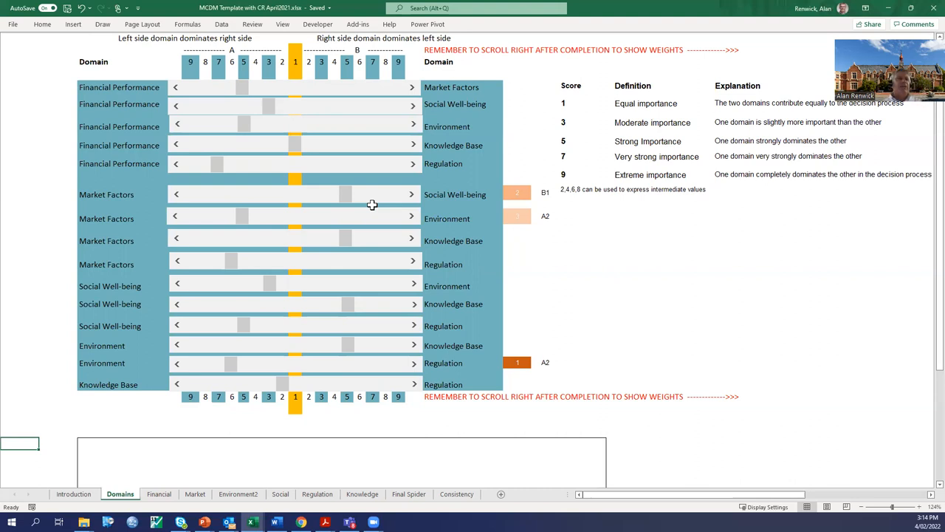
mouse_move(559, 219)
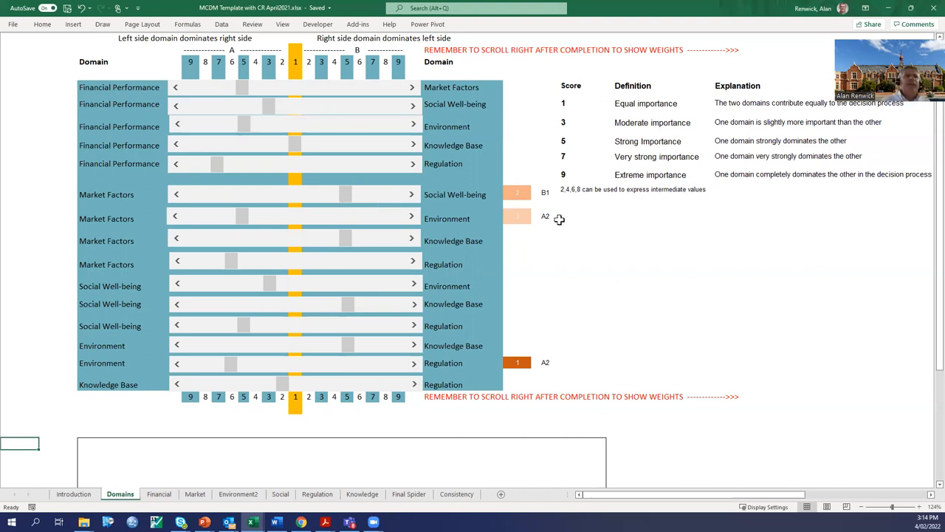
- Review the domain weights chart, then go to the Financial sub-domain comparisons sheet
scroll("right", 3)
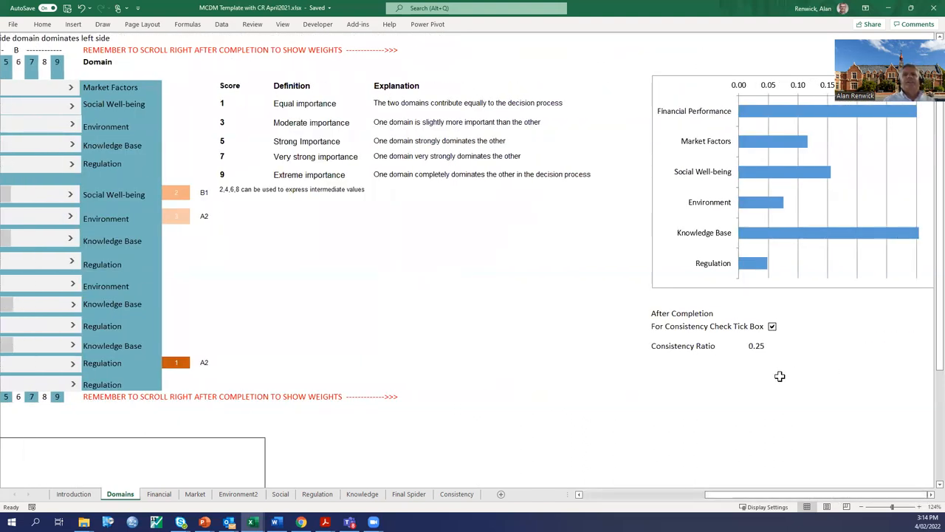
mouse_move(708, 122)
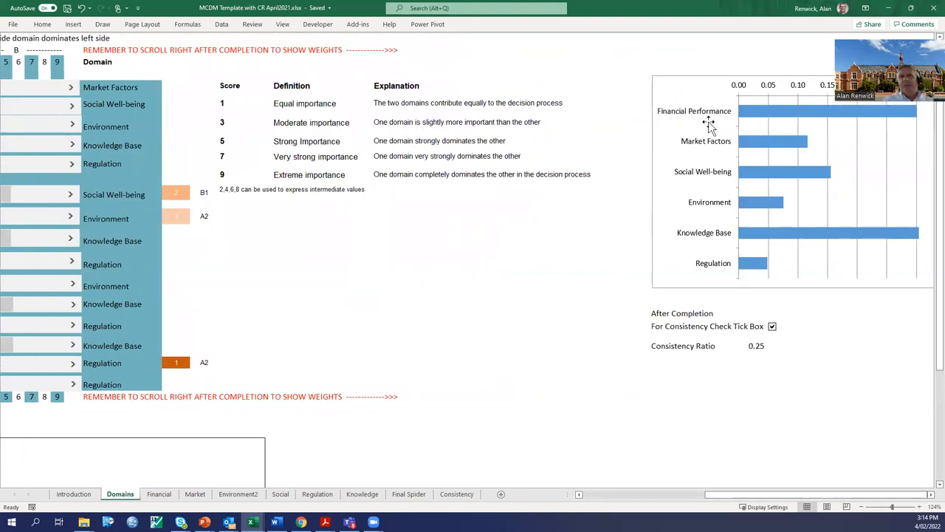
mouse_move(802, 235)
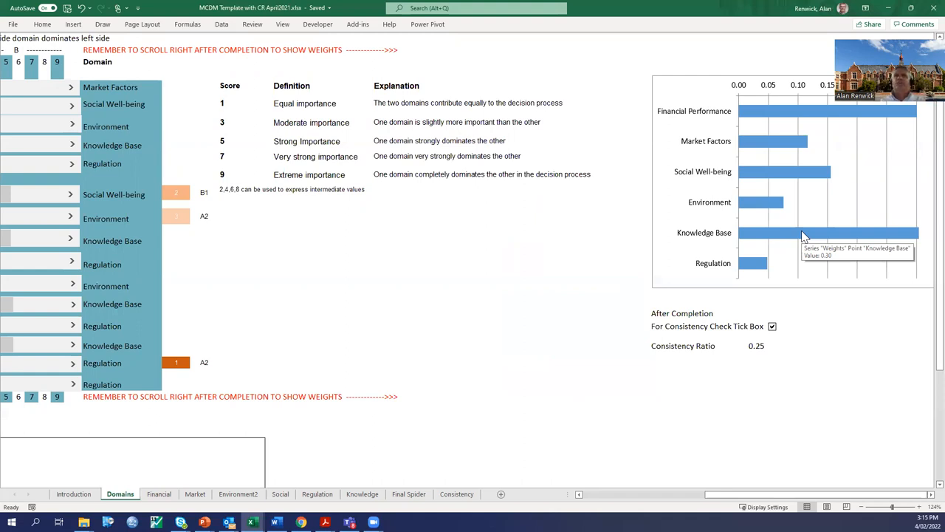
mouse_move(291, 305)
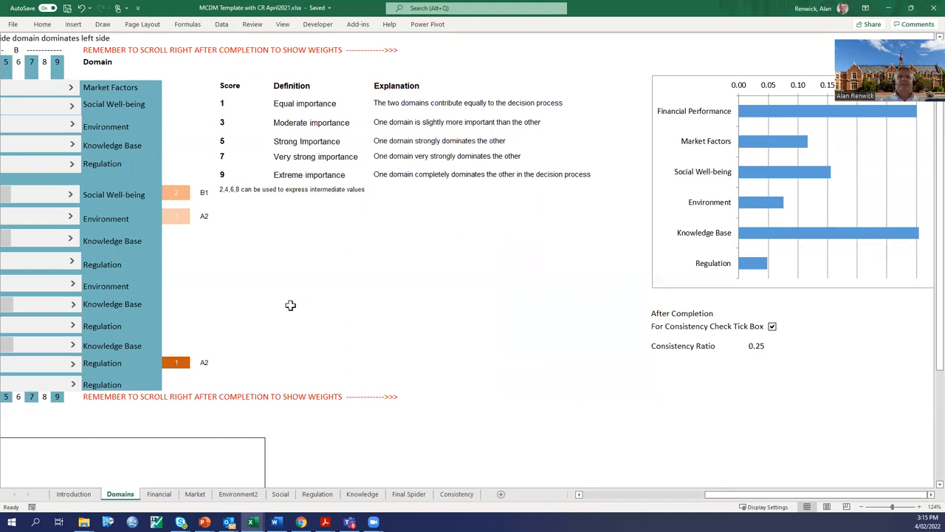
mouse_move(373, 254)
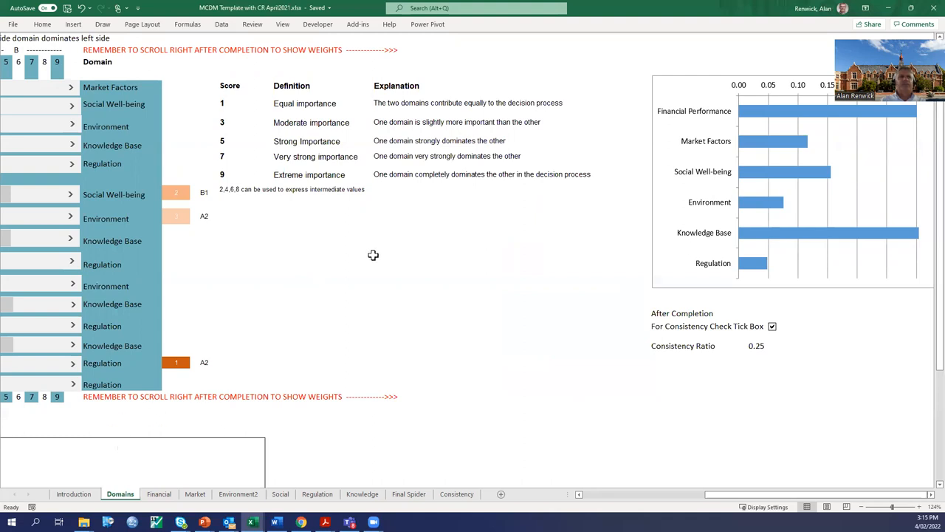
mouse_move(247, 394)
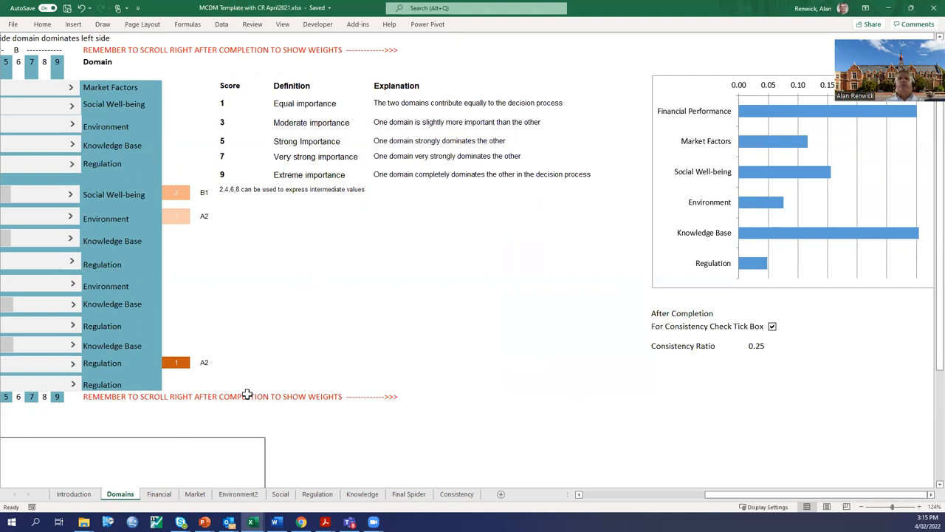
mouse_move(142, 426)
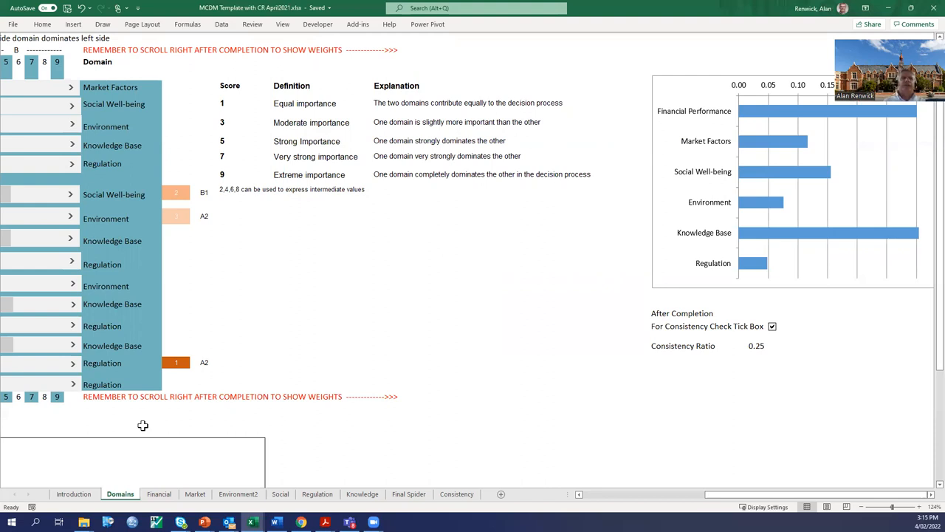
left_click(159, 493)
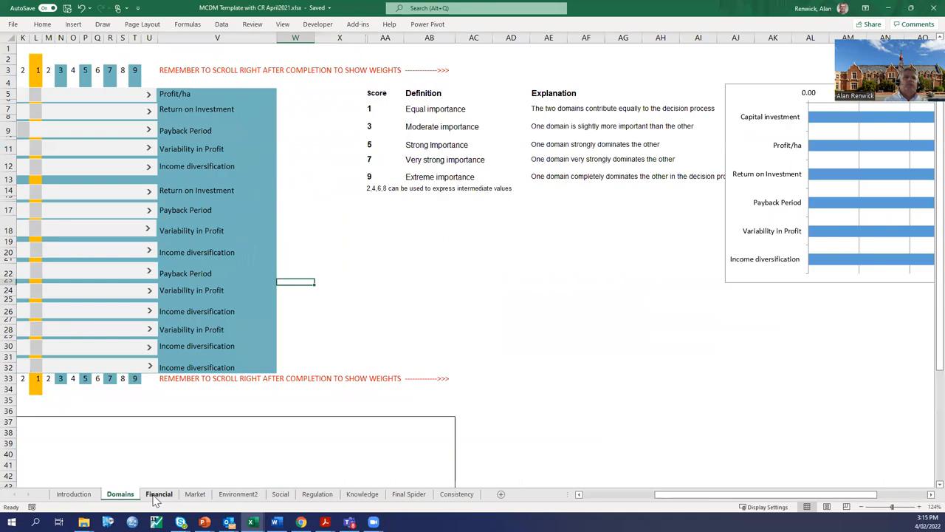
left_click(158, 493)
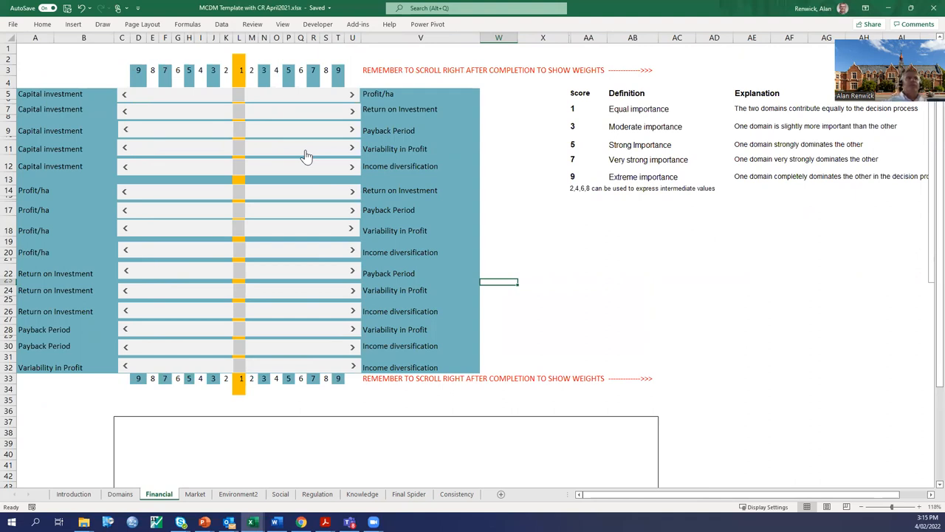
mouse_move(387, 93)
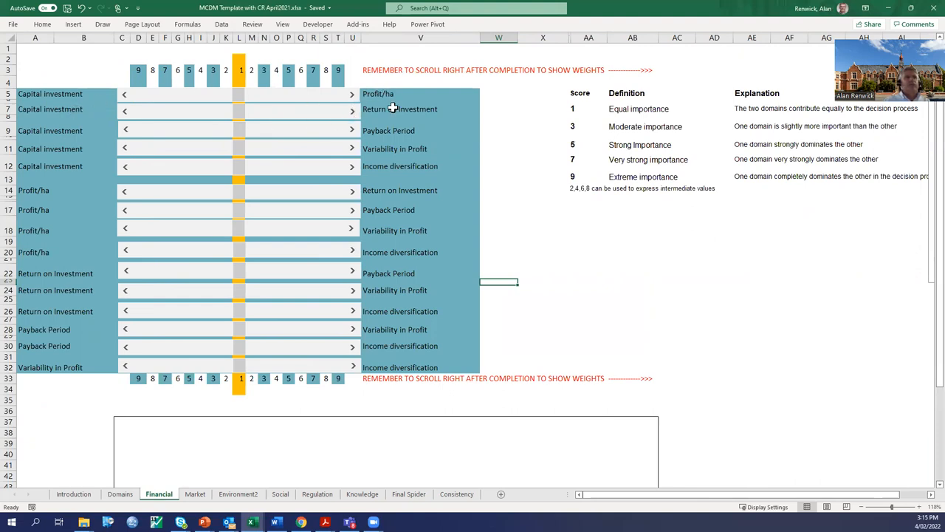
mouse_move(362, 126)
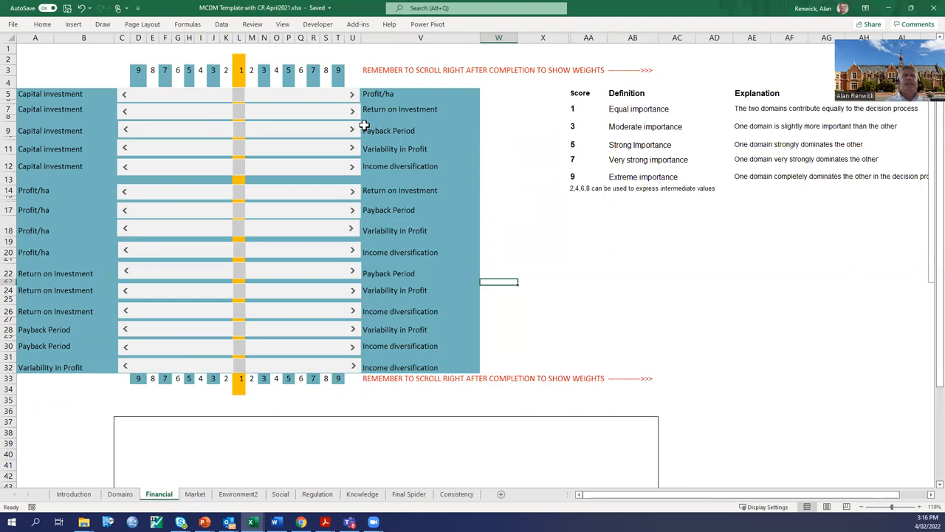
mouse_move(235, 100)
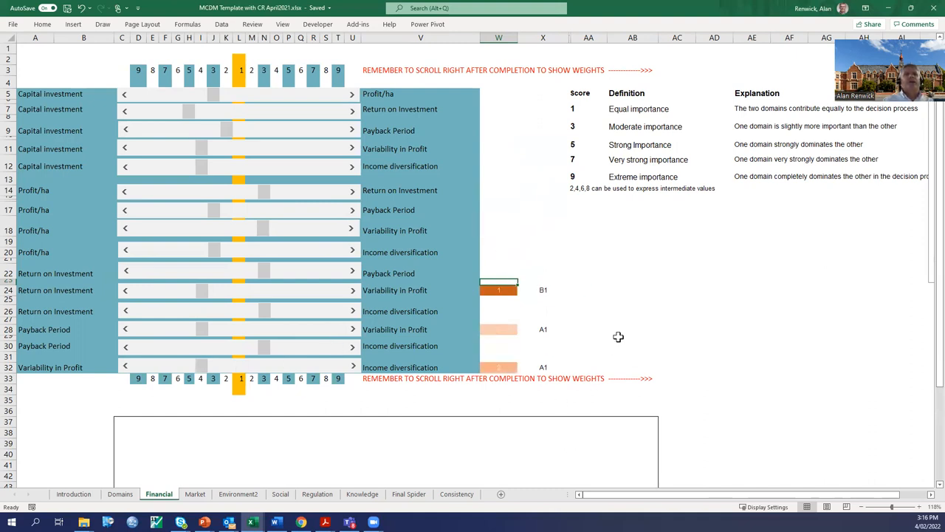
mouse_move(704, 397)
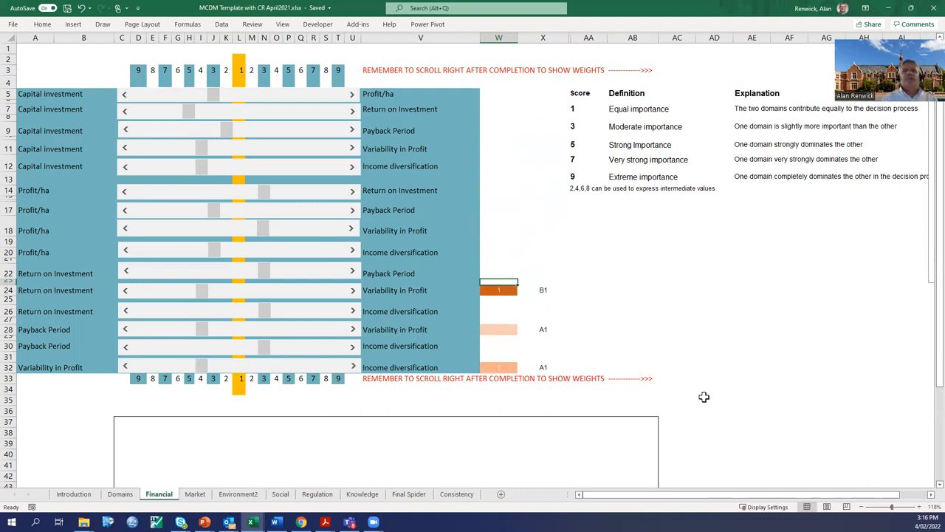
- View the Financial weights chart, with Capital investment highest near 0.32, against the sliders
left_click(751, 310)
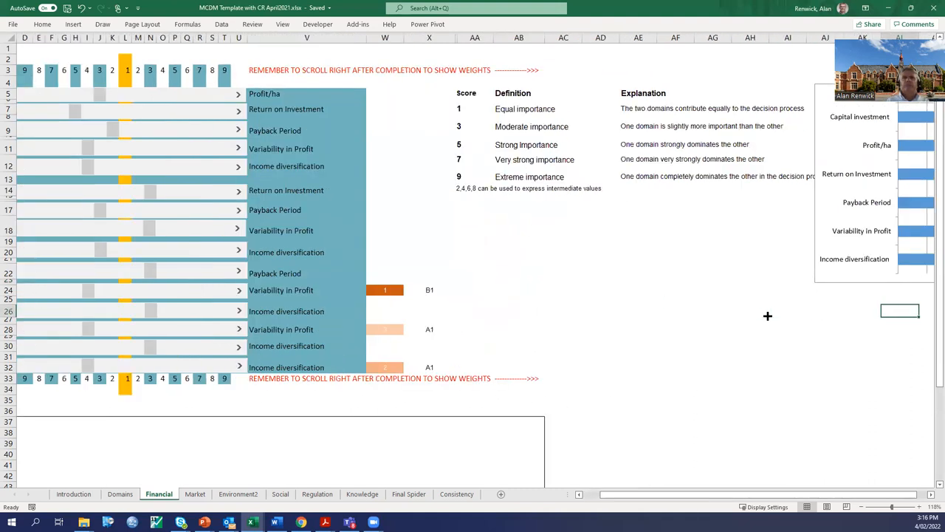
scroll("right", 3)
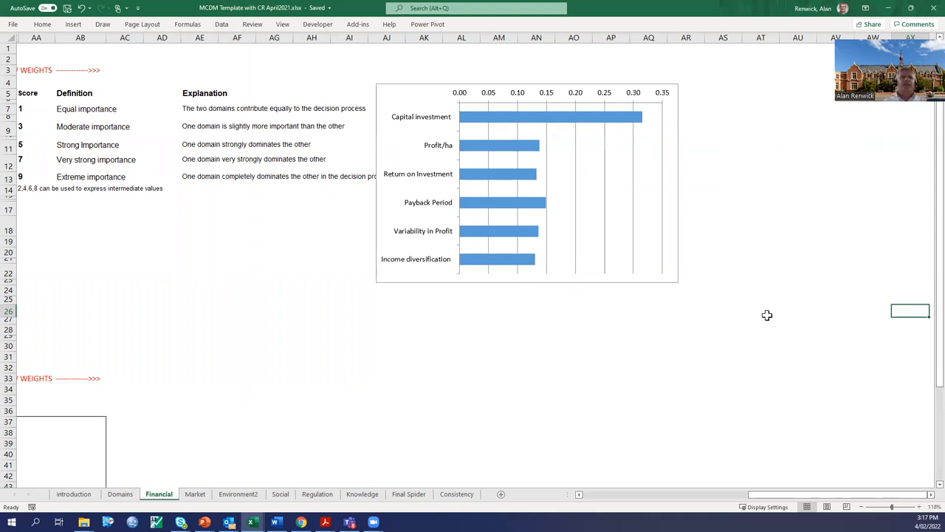
mouse_move(664, 340)
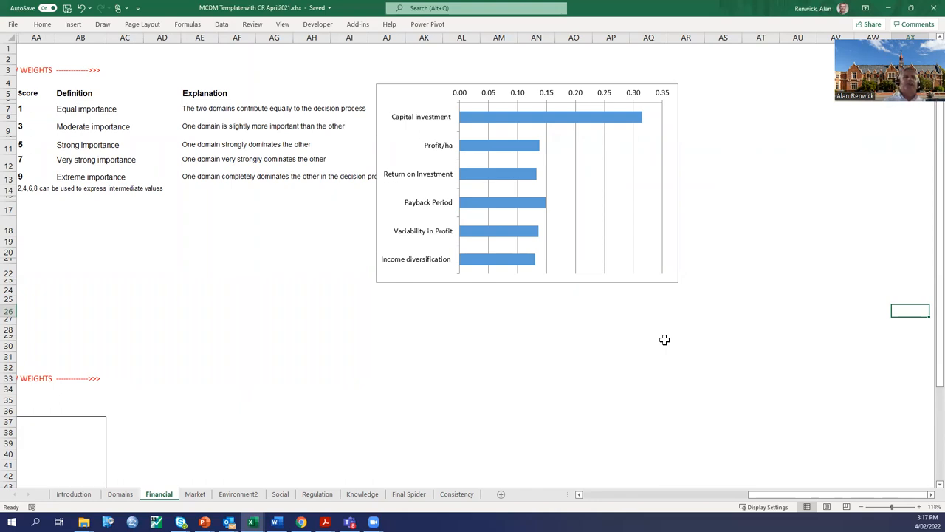
scroll("left", 3)
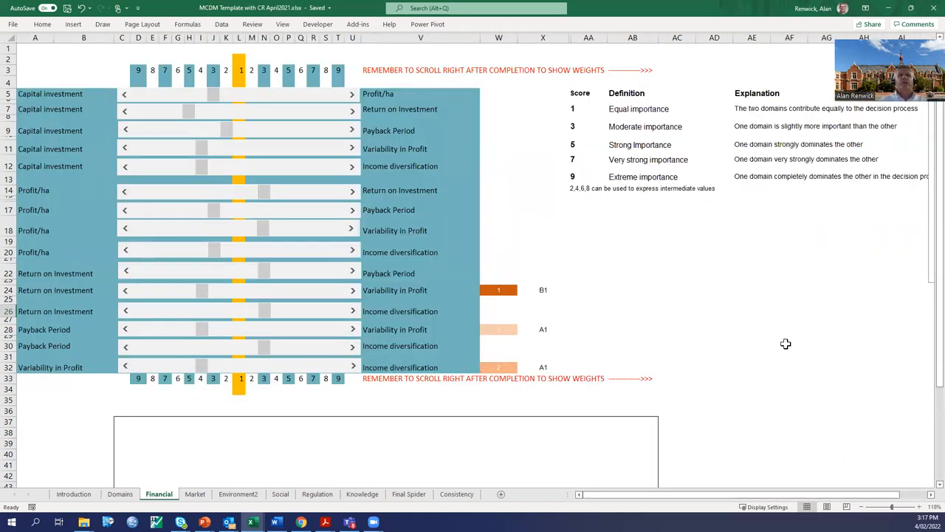
scroll("right", 3)
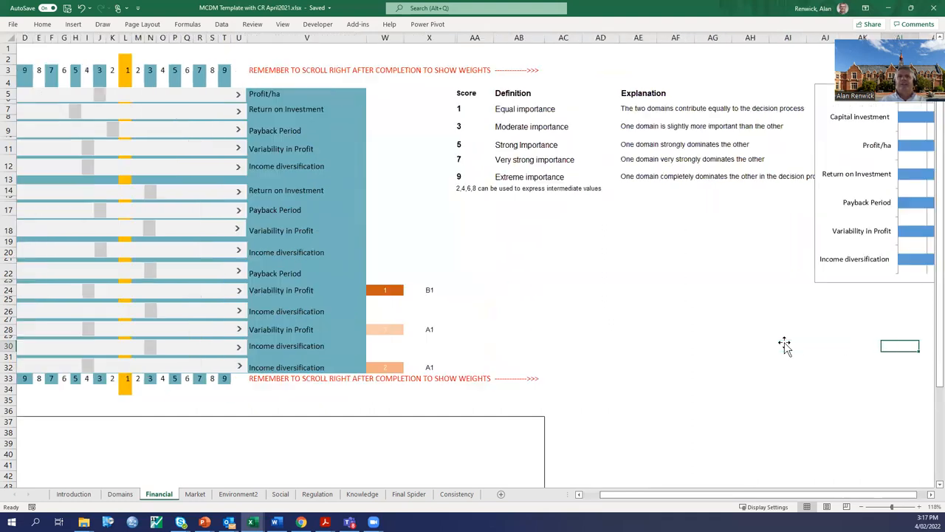
scroll("right", 3)
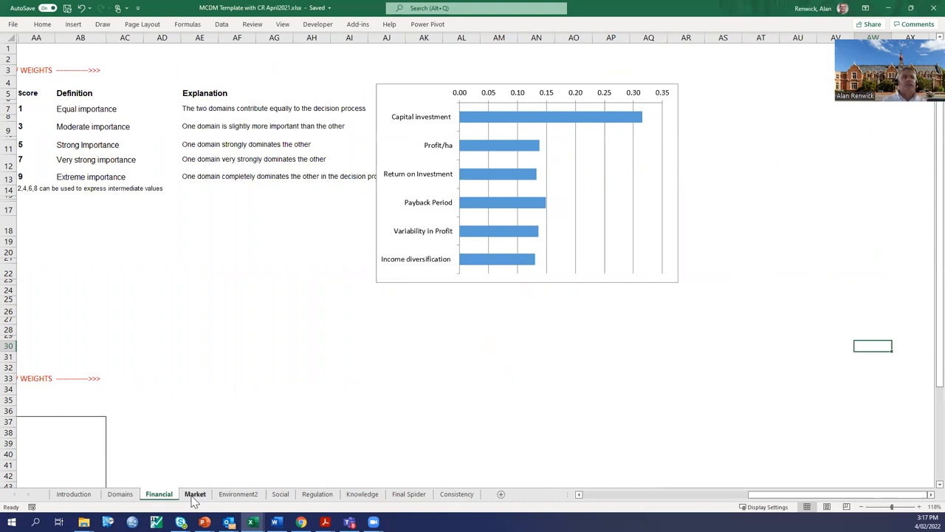
- Move through the Market, Environment2 and Social sheets to reach the Knowledge sheet
left_click(195, 493)
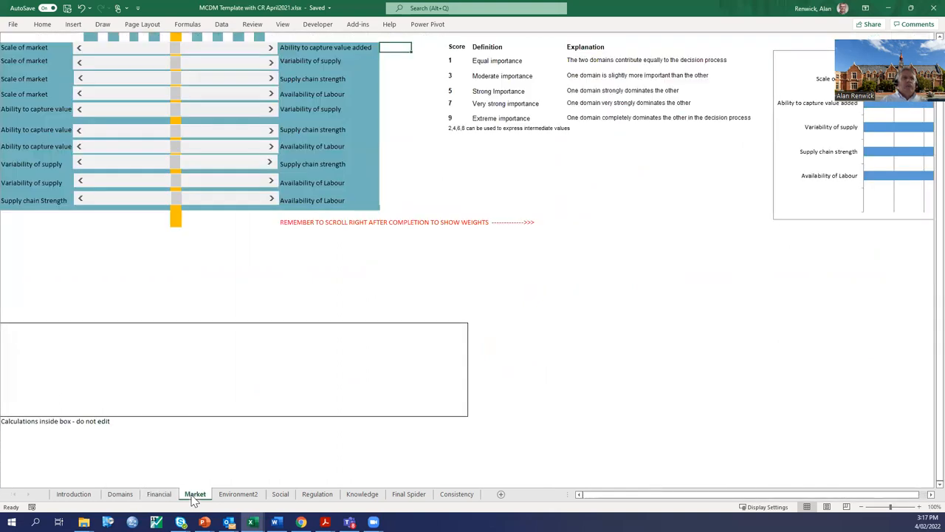
left_click(238, 493)
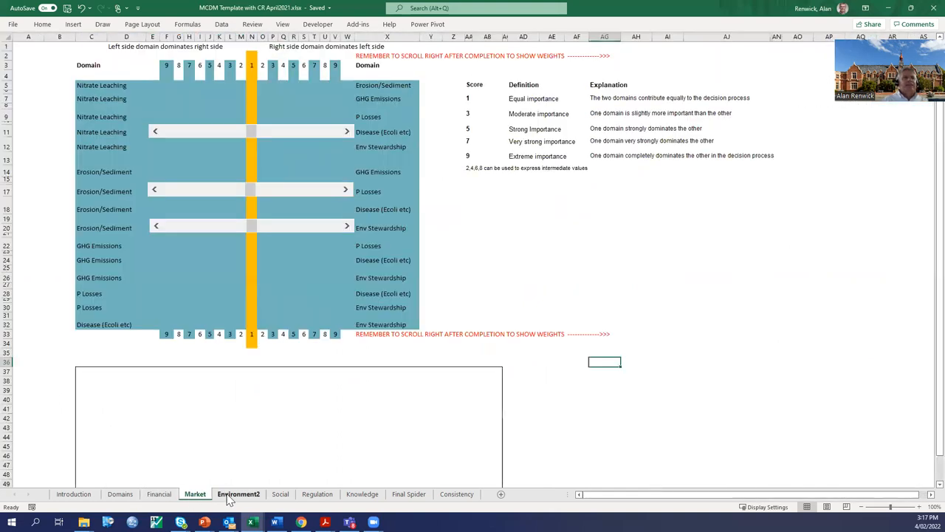
left_click(280, 493)
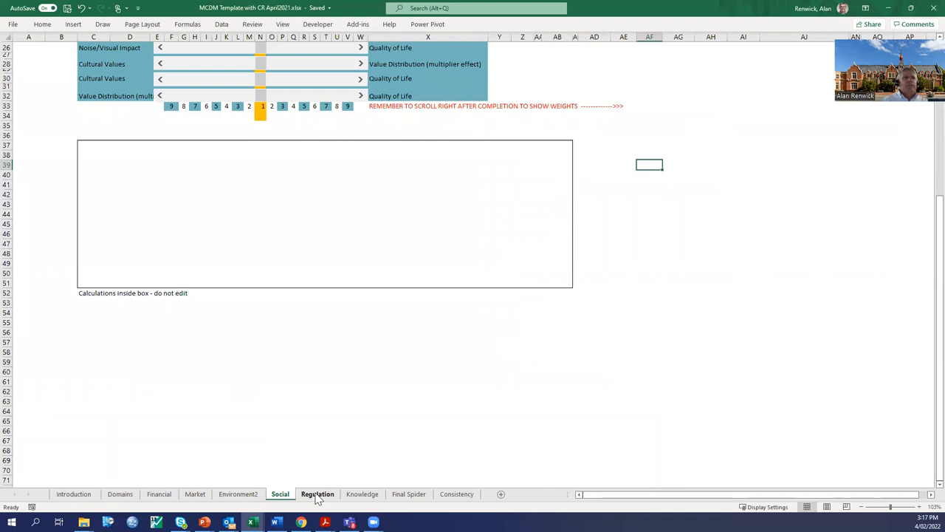
left_click(361, 494)
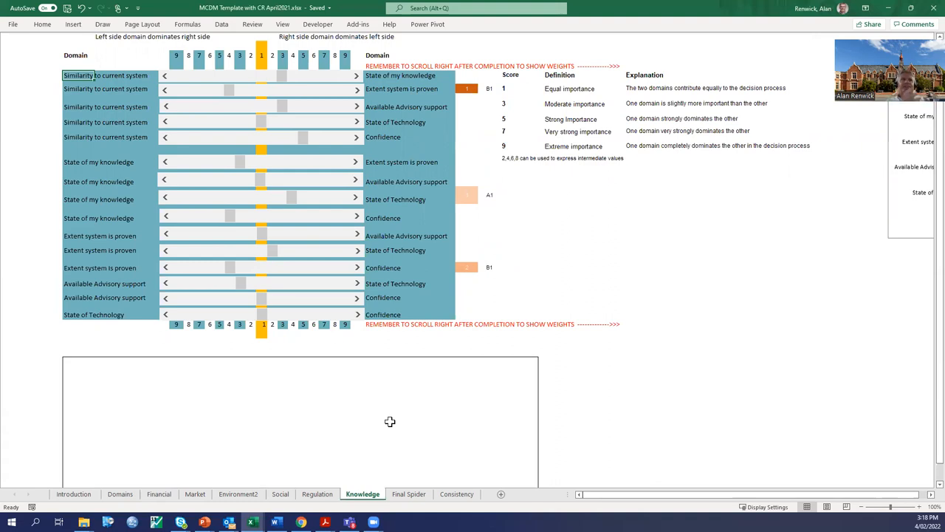
mouse_move(195, 117)
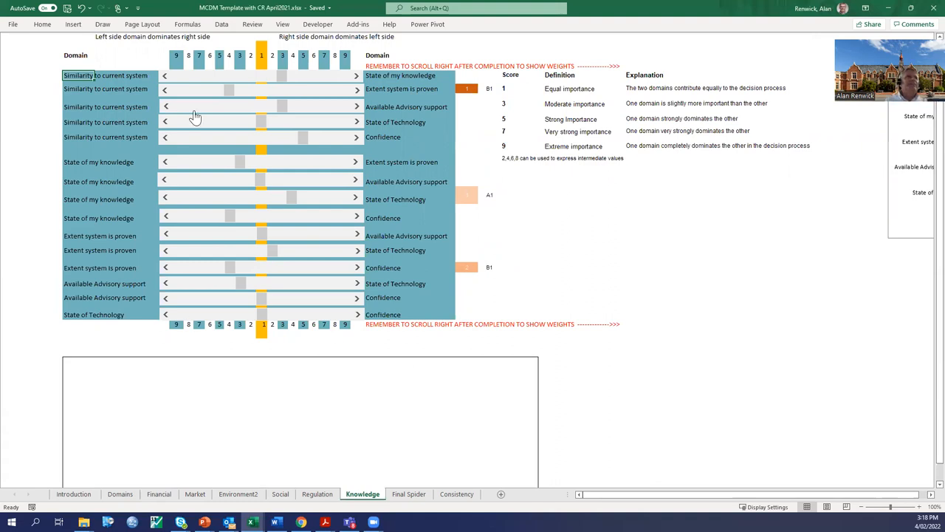
mouse_move(92, 94)
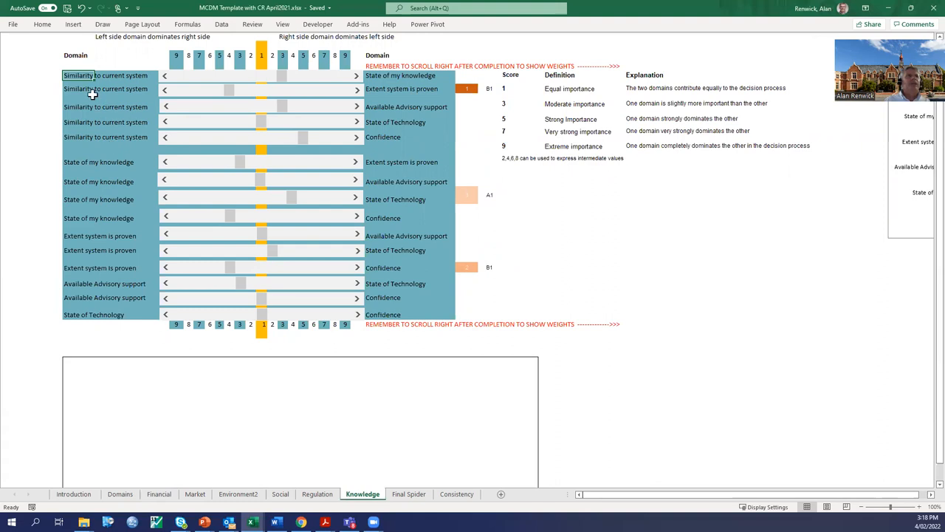
mouse_move(416, 113)
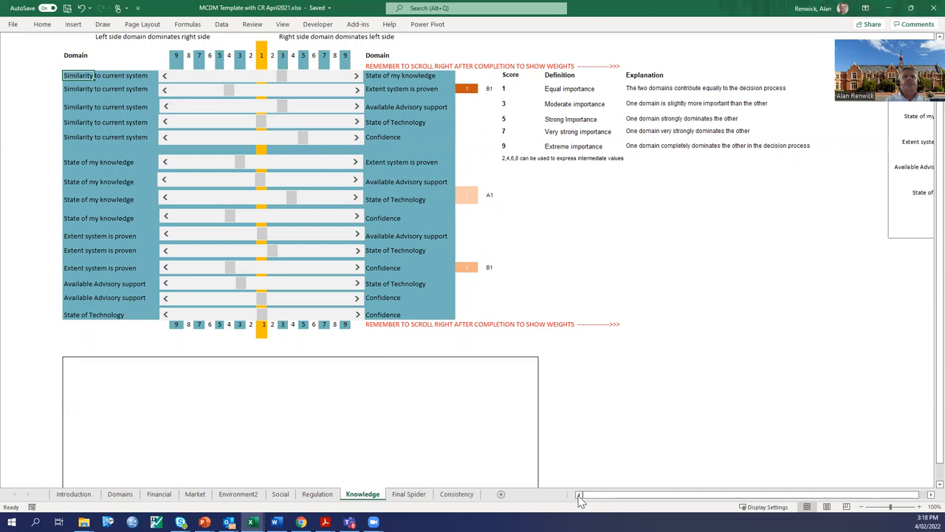
mouse_move(551, 382)
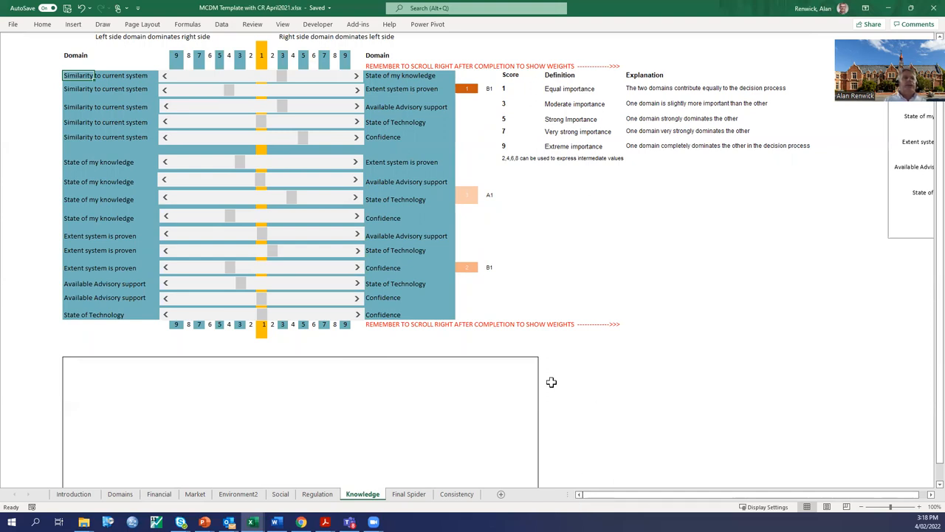
mouse_move(123, 445)
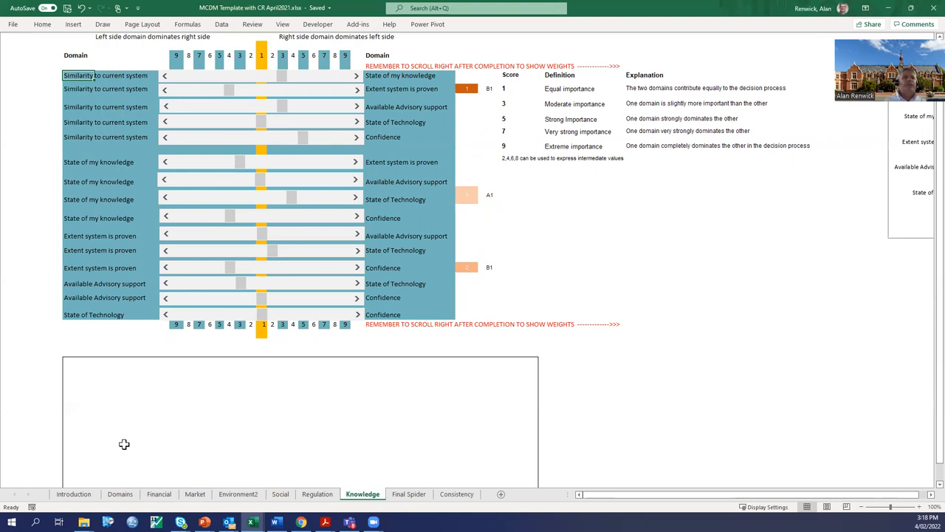
- Open the Consistency sheet showing per-domain Saaty ratios averaging 0.15
left_click(456, 493)
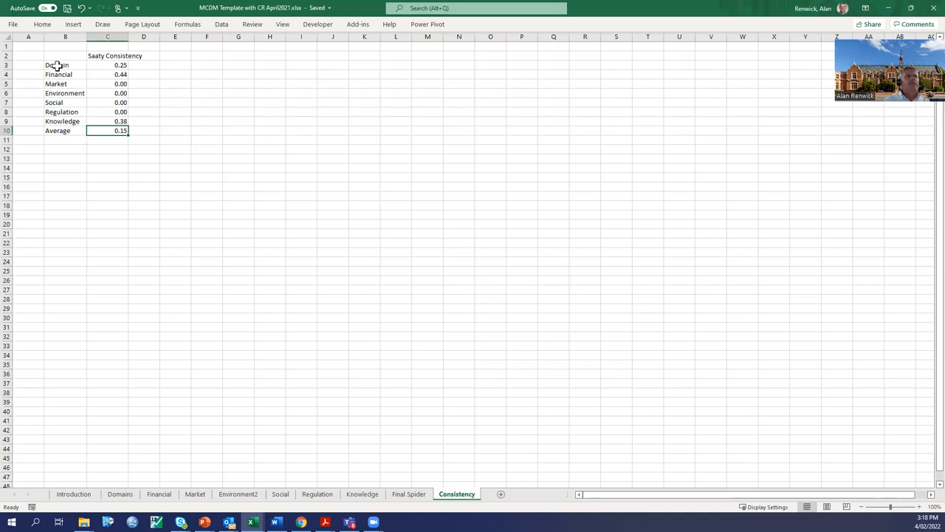
mouse_move(109, 74)
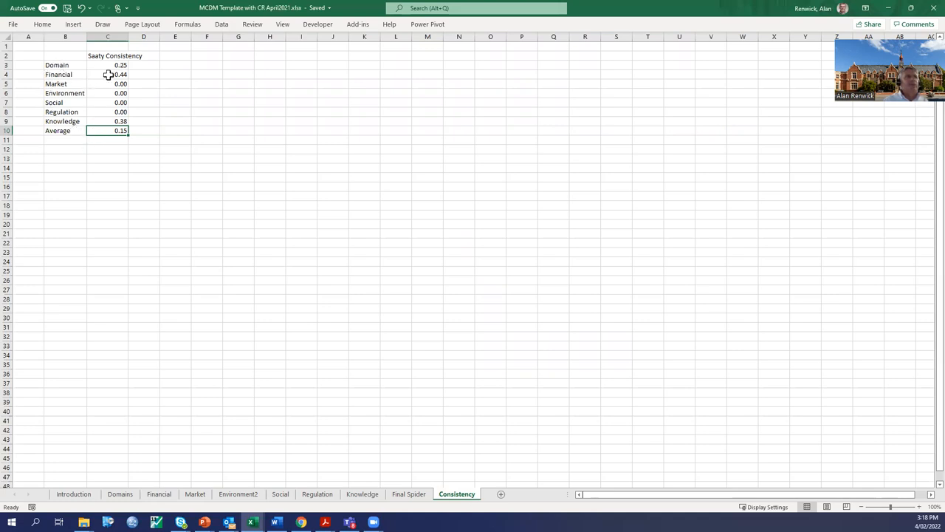
mouse_move(79, 106)
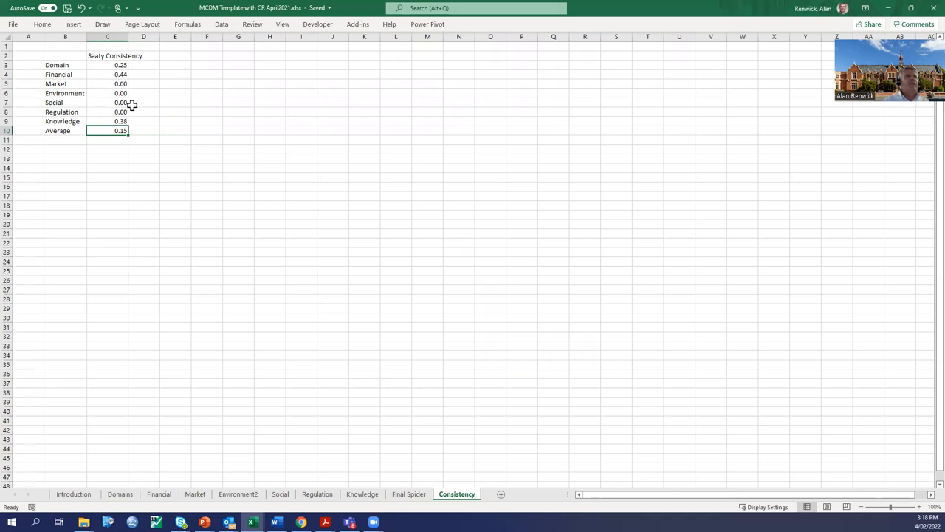
mouse_move(137, 83)
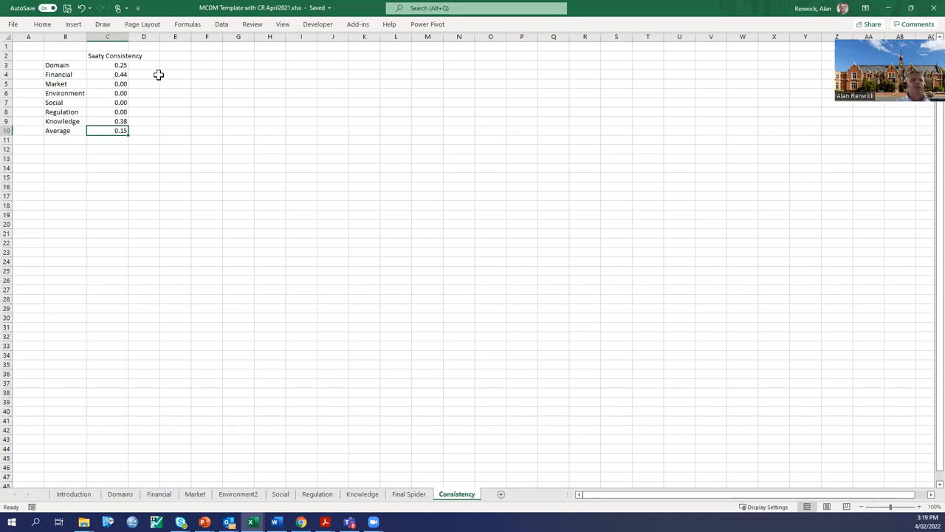
mouse_move(409, 493)
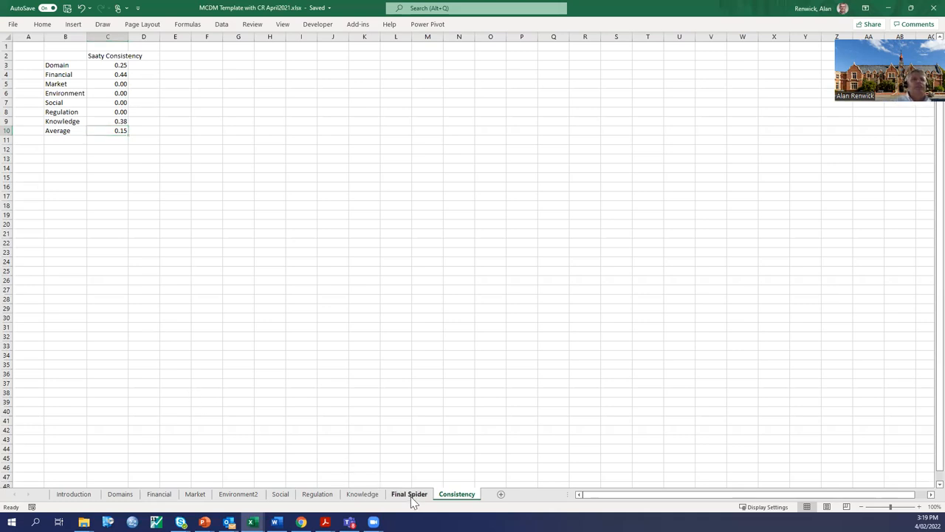
- Open the Final Spider sheet with its radar chart of overall criterion weightings
left_click(408, 494)
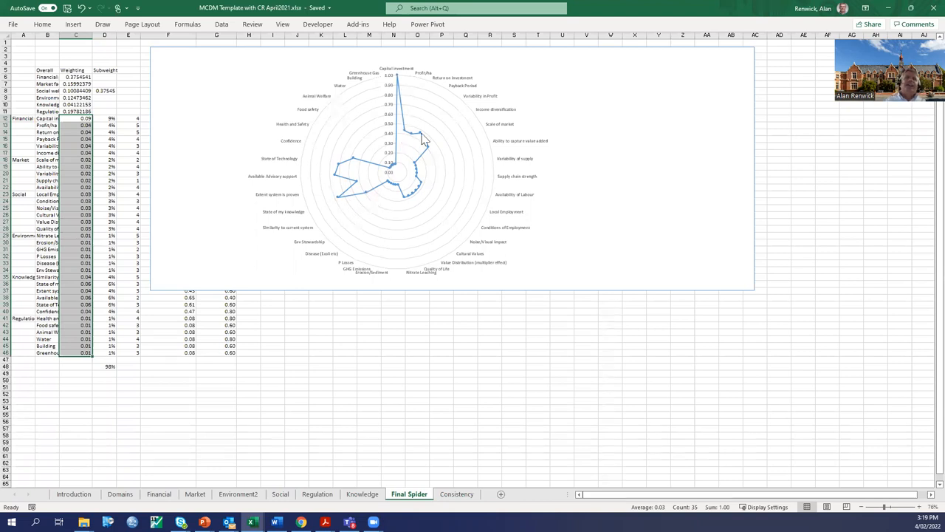
mouse_move(421, 146)
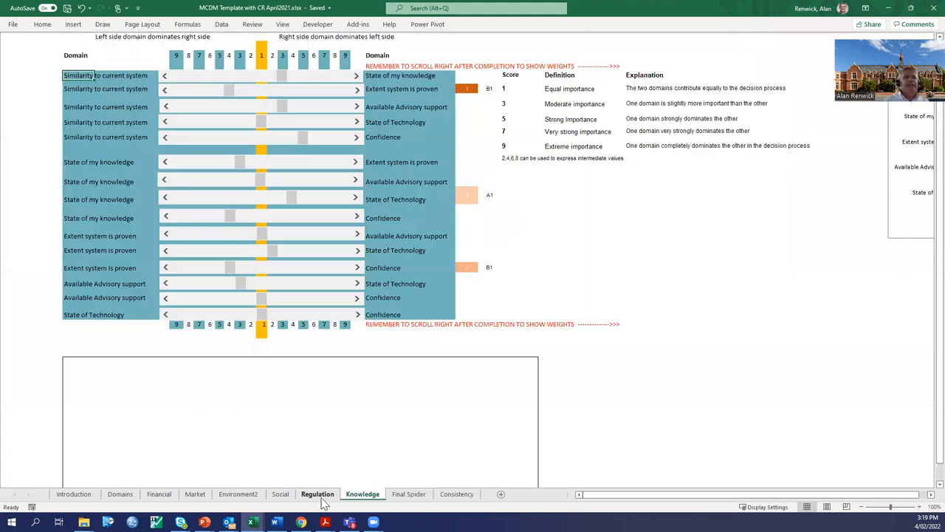
- Browse the Environment2, Domains, Market and Financial sheets, ending on the unrated Market sheet
left_click(238, 494)
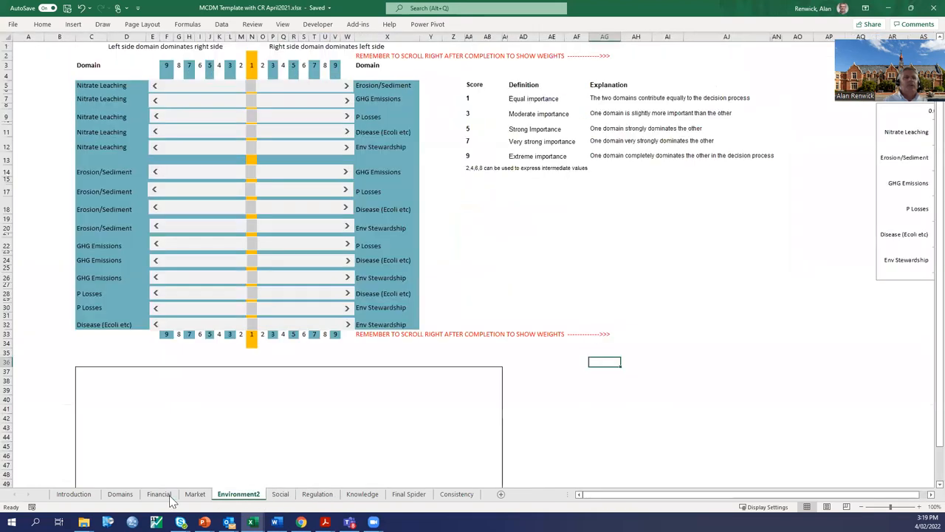
left_click(159, 494)
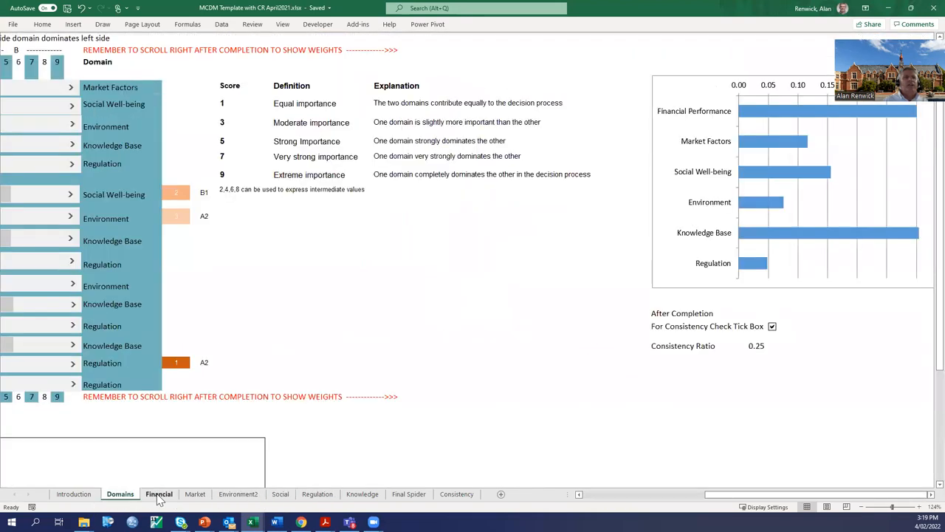
left_click(194, 493)
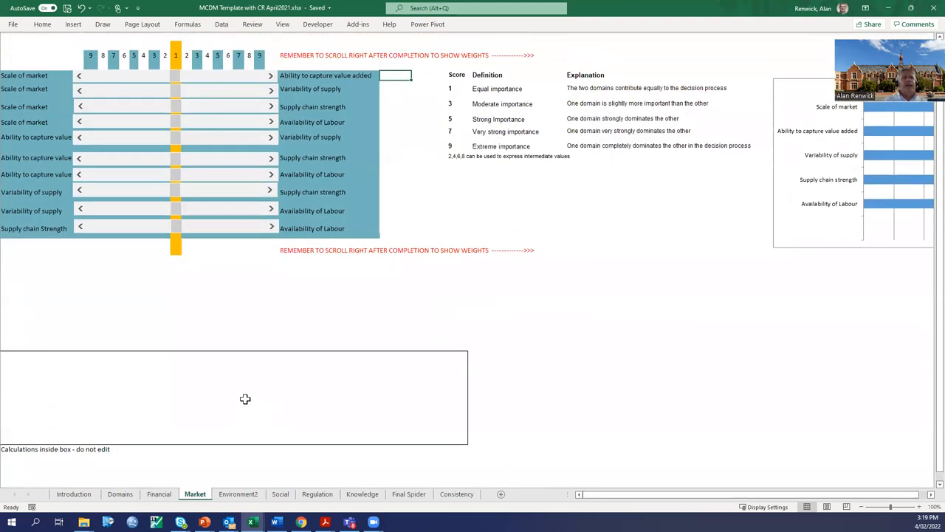
mouse_move(225, 407)
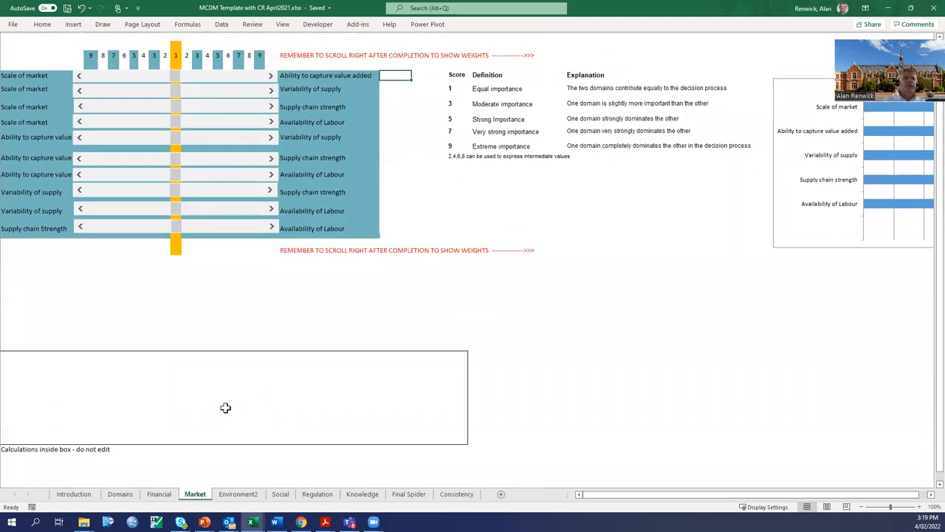
left_click(159, 493)
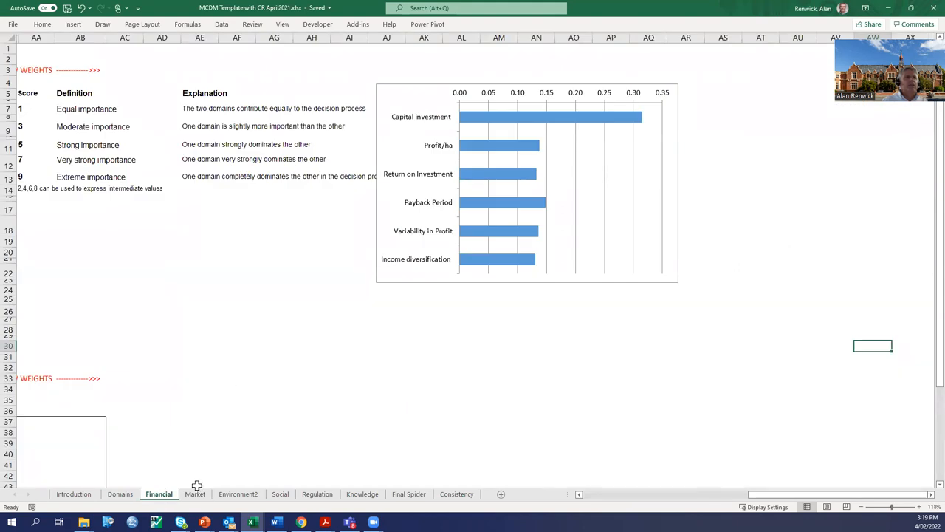
left_click(195, 494)
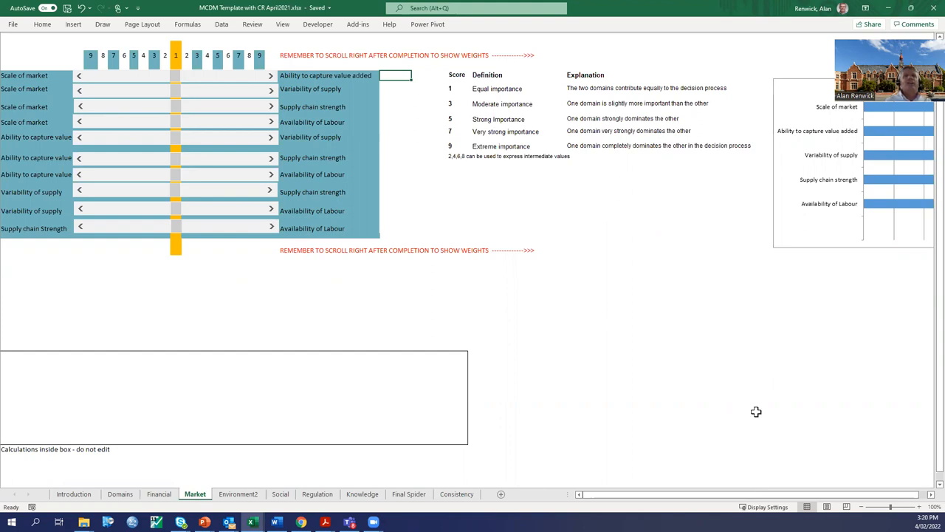
scroll("right", 3)
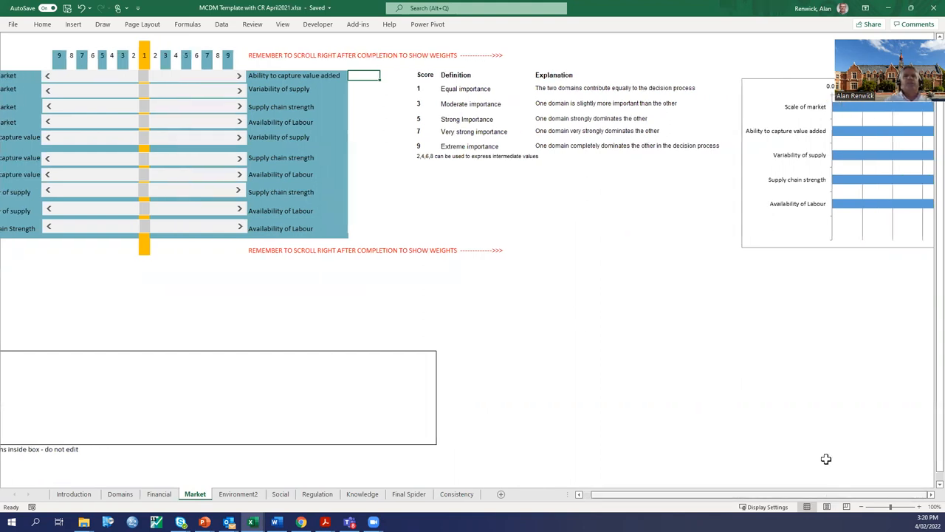
mouse_move(813, 338)
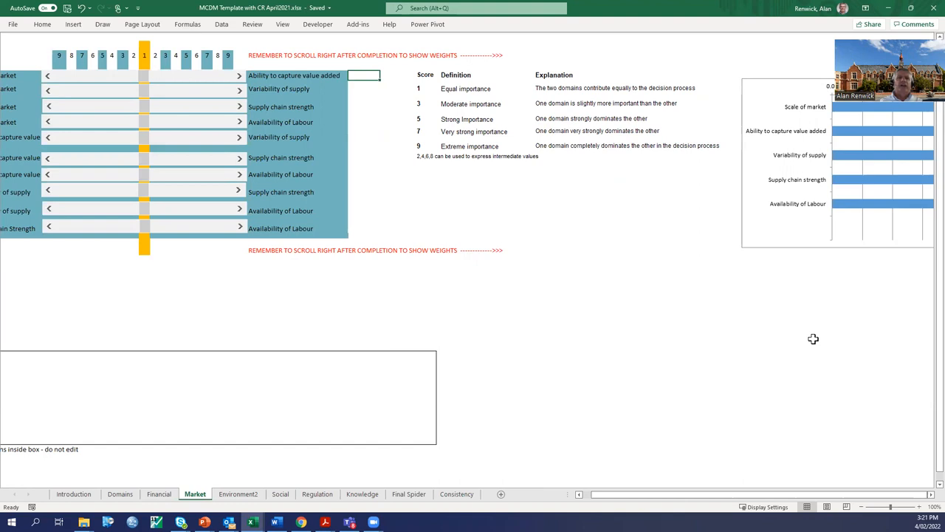
mouse_move(443, 185)
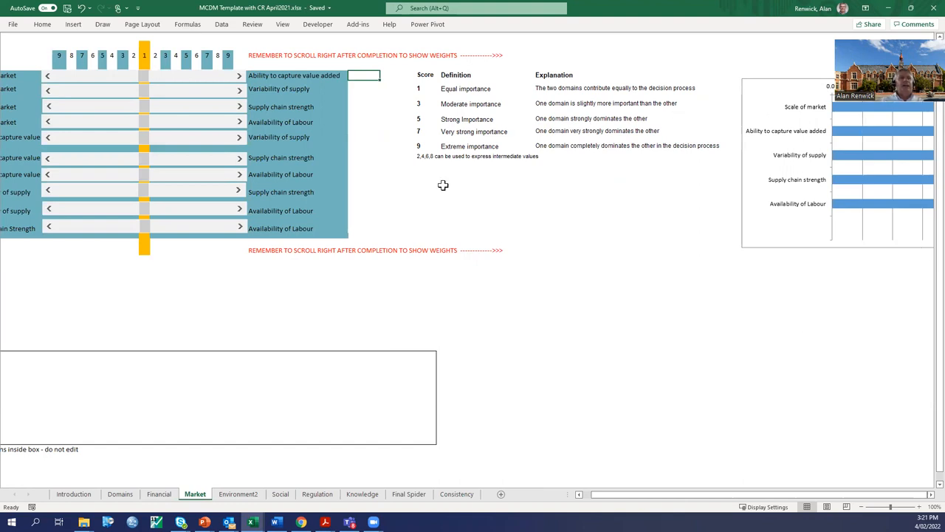
mouse_move(75, 300)
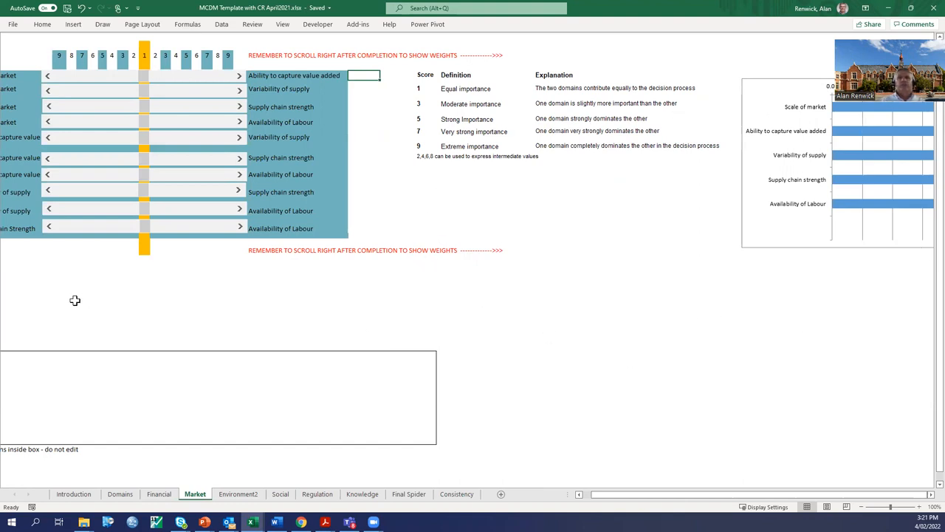